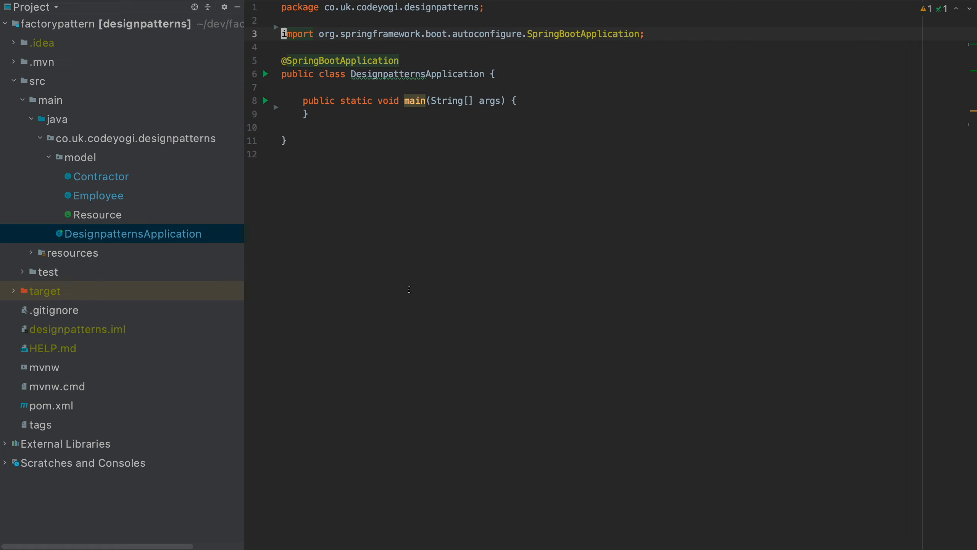
pyautogui.moveTo(90, 161)
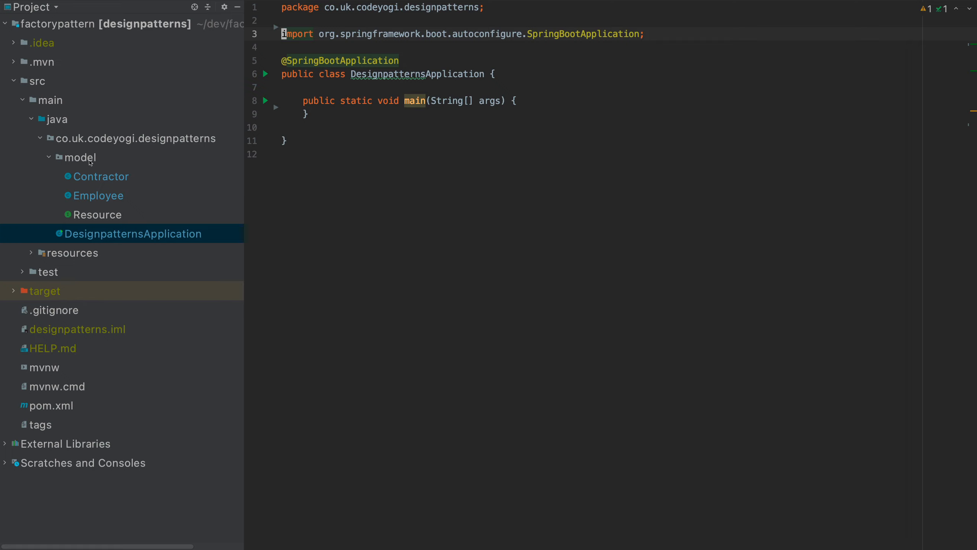
pyautogui.moveTo(90, 193)
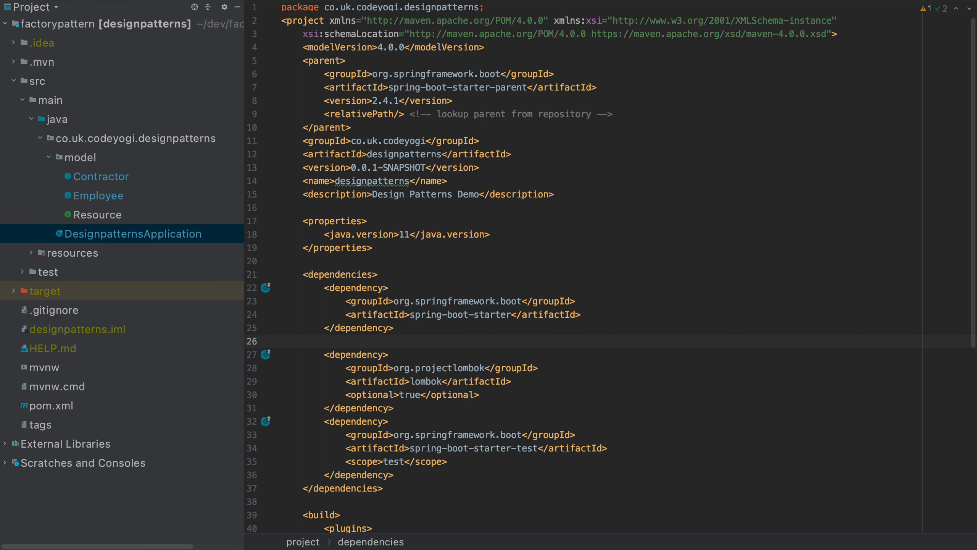
# Navigate from DesignpatternsApplication to the Resource interface declaring calculateBillableHours.
pyautogui.moveTo(304, 355); pyautogui.dragTo(304, 421)
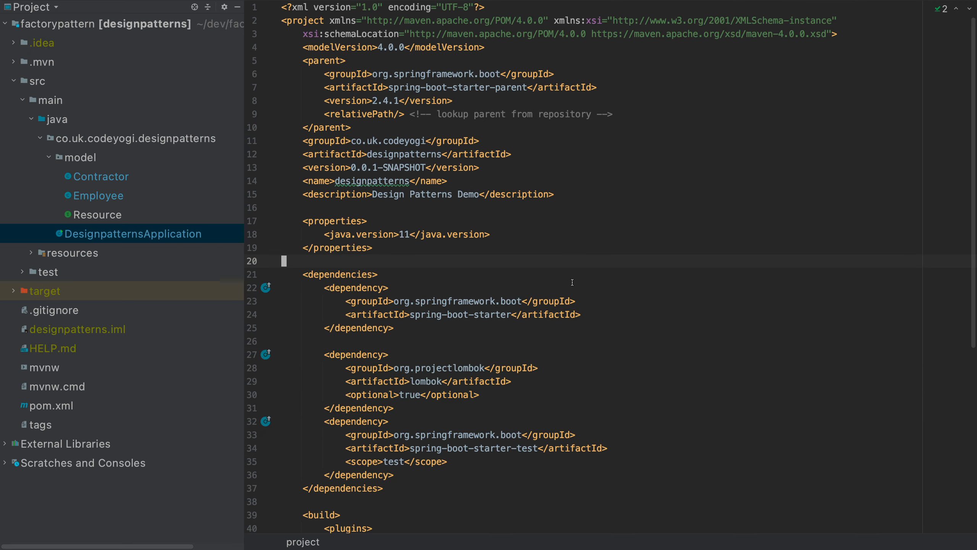
pyautogui.click(131, 233)
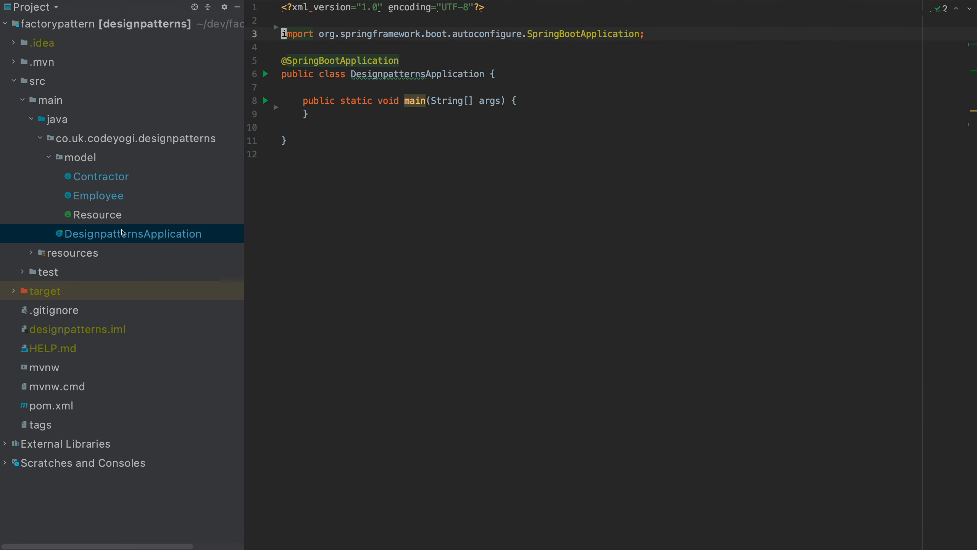
pyautogui.click(97, 215)
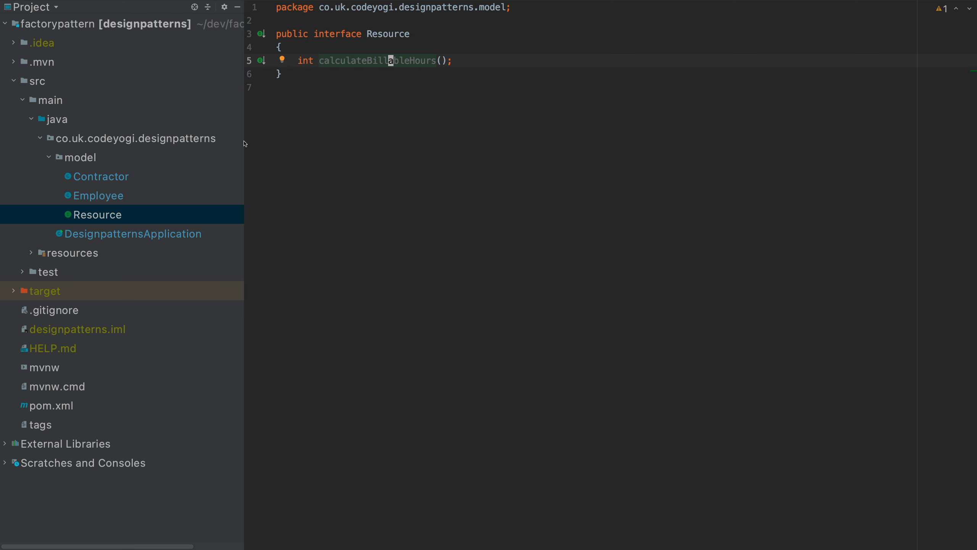
# Review Employee and Contractor in the model package, then return to DesignpatternsApplication.
pyautogui.click(99, 195)
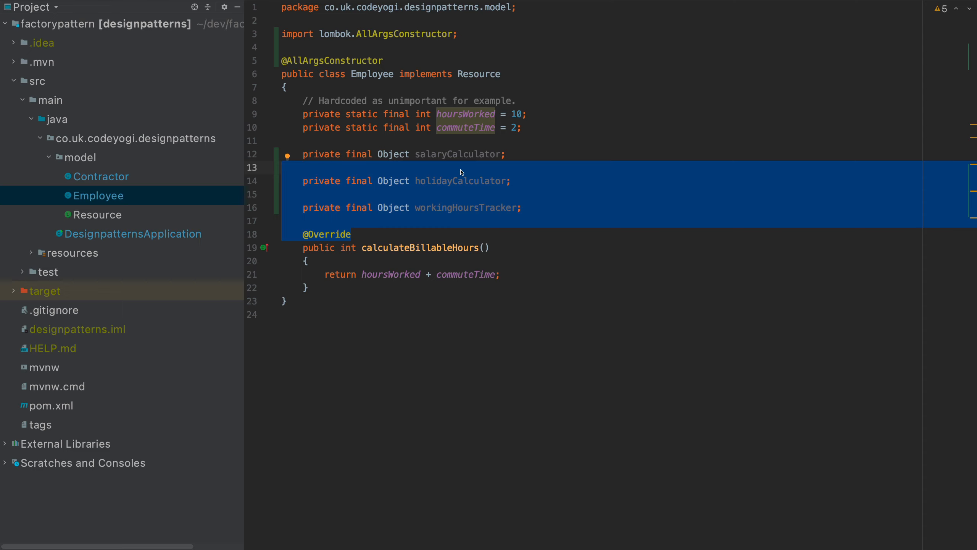
pyautogui.moveTo(130, 168)
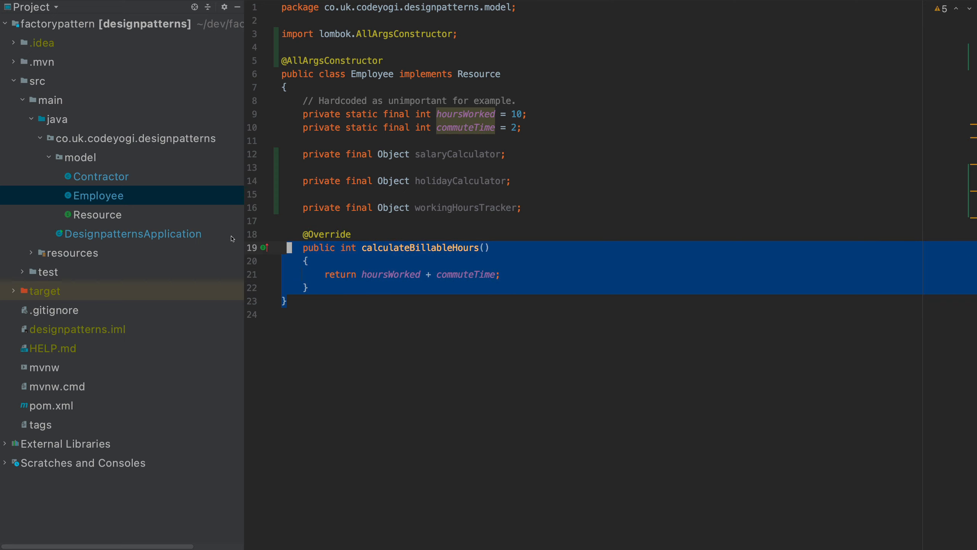
pyautogui.moveTo(442, 253)
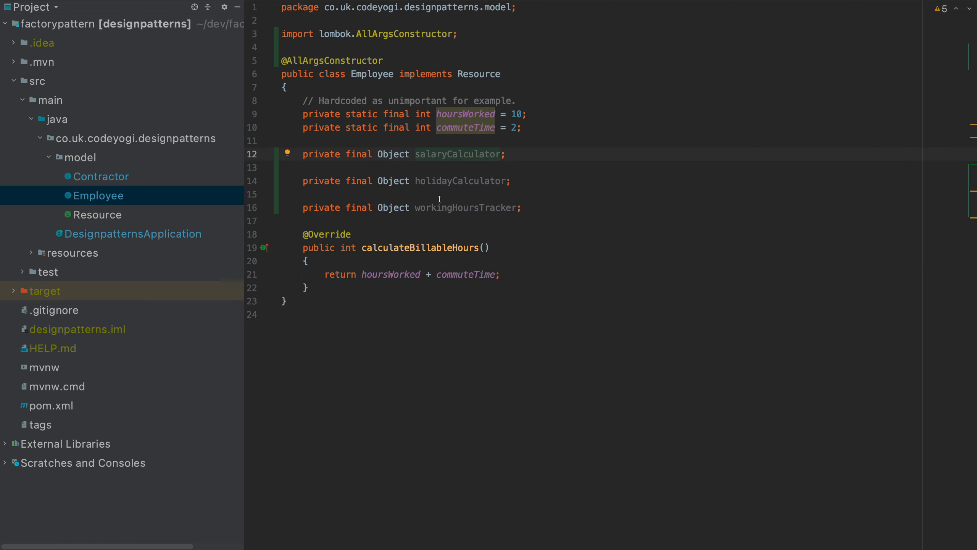
pyautogui.moveTo(117, 178)
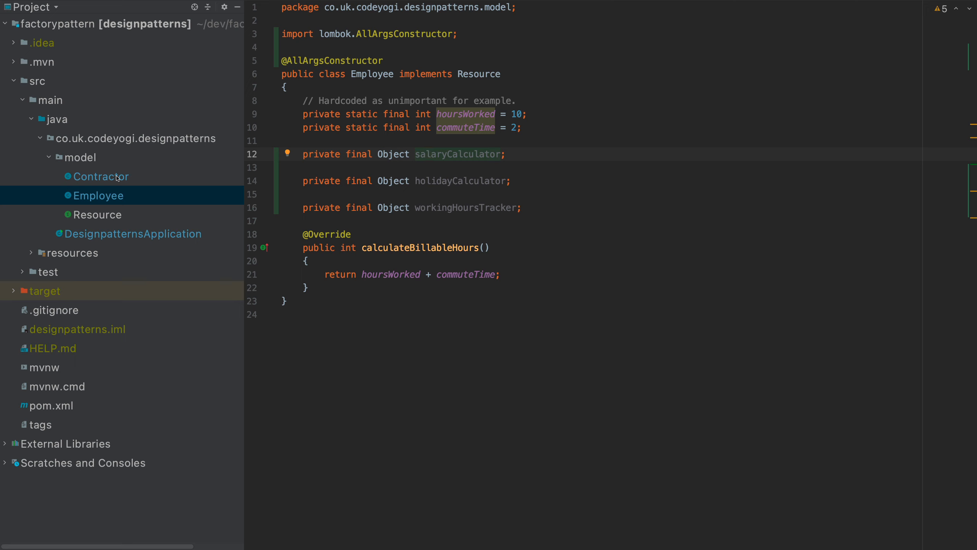
pyautogui.click(102, 177)
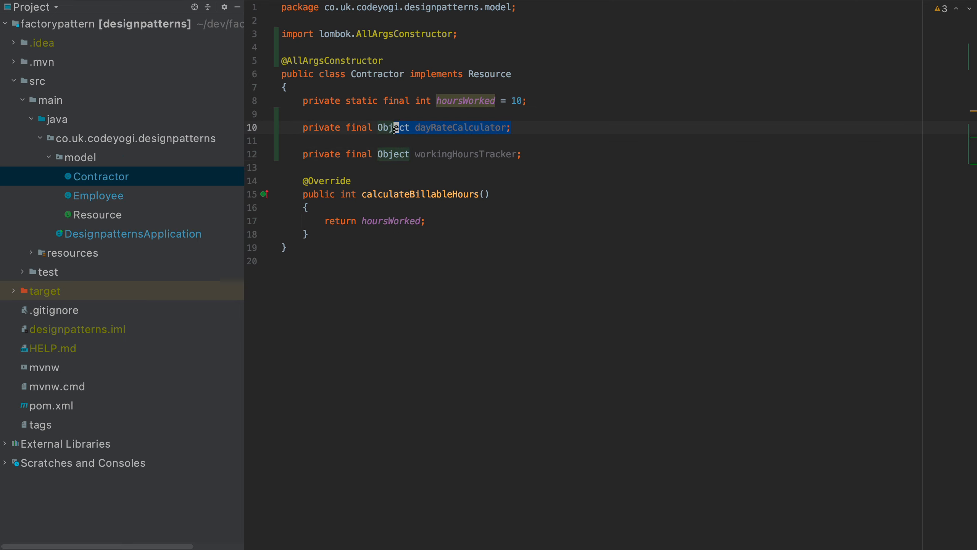
pyautogui.click(517, 154)
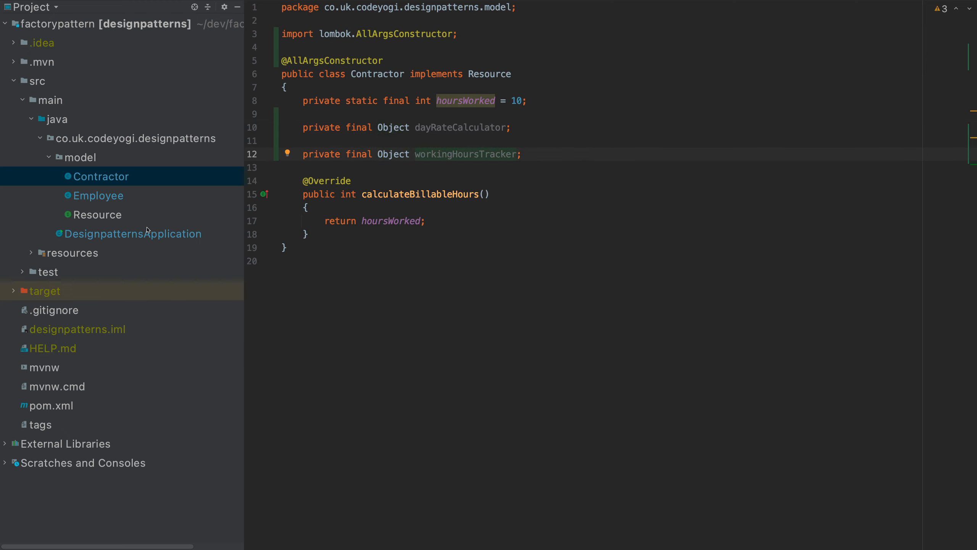
pyautogui.click(133, 234)
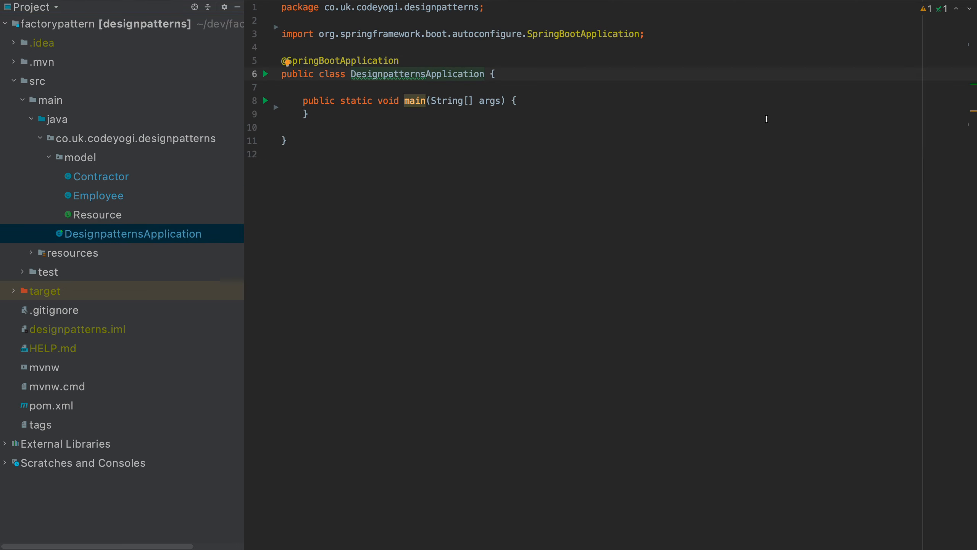
# Declare final String companySource = "internal" at the start of main.
pyautogui.click(353, 100)
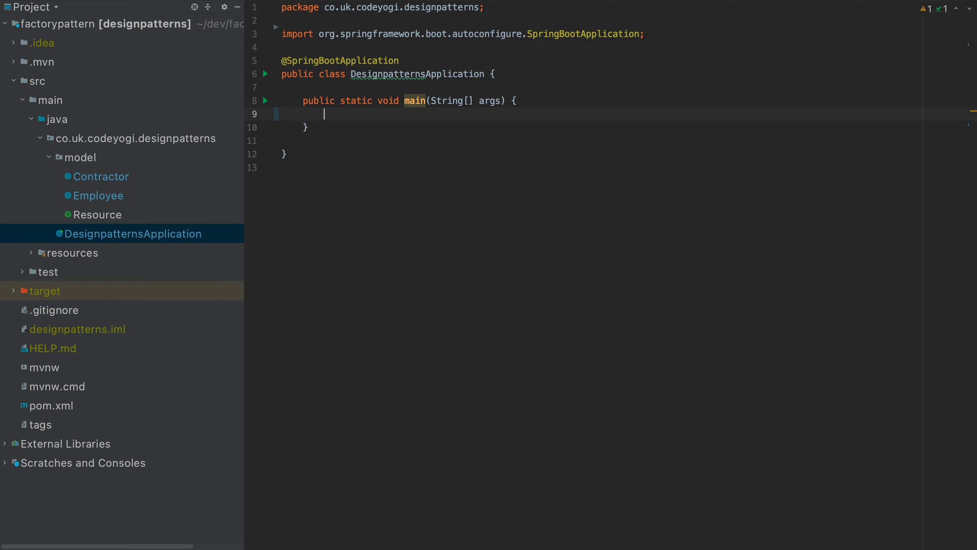
pyautogui.write('final S')
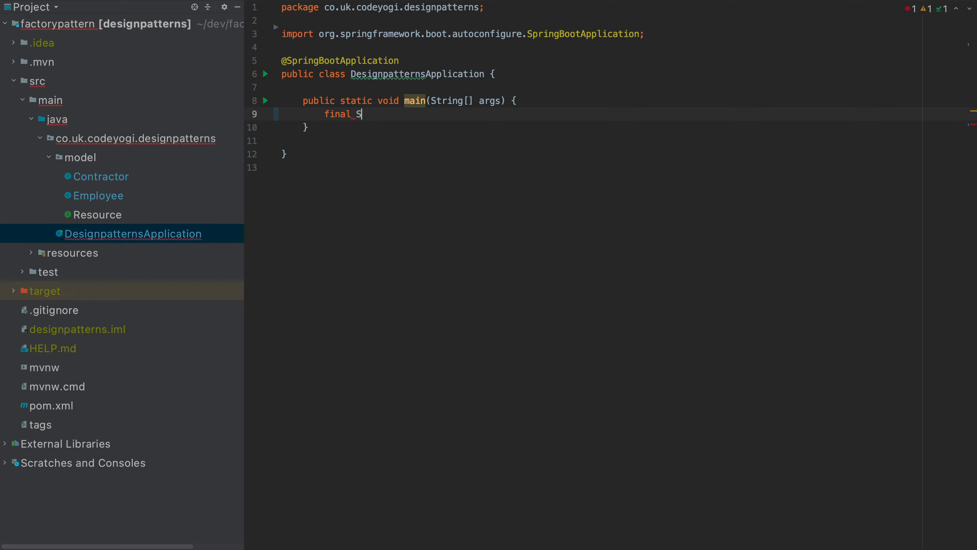
pyautogui.write('tring compan')
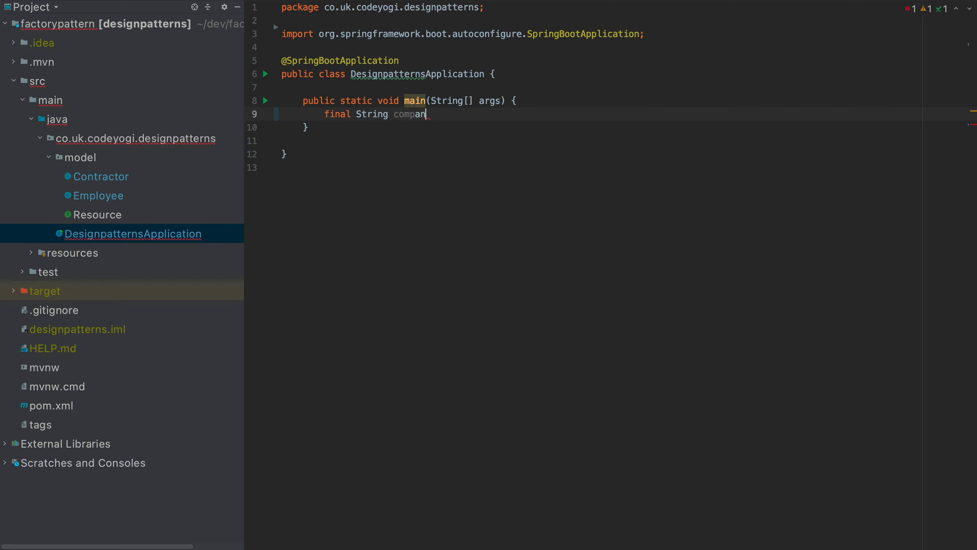
pyautogui.write('ySource = "int')
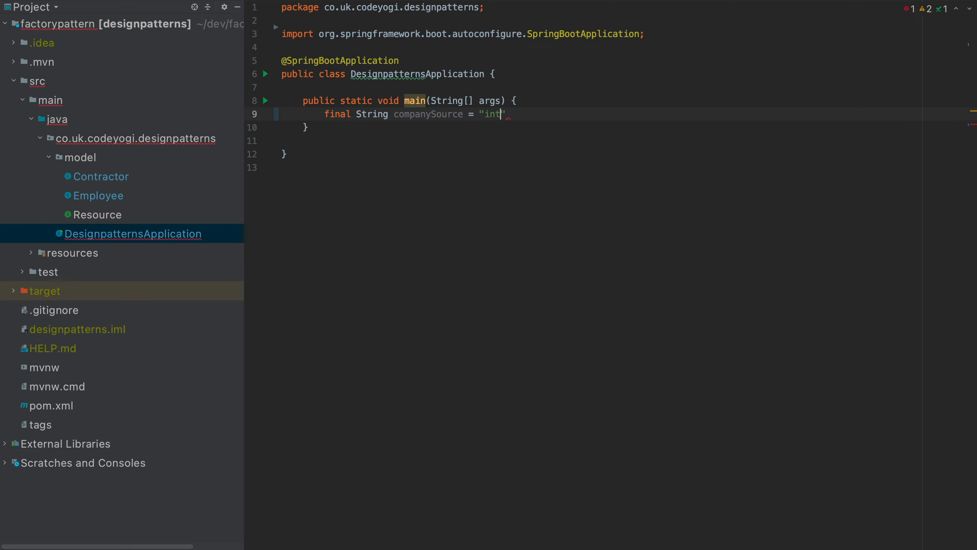
pyautogui.write('ernal";')
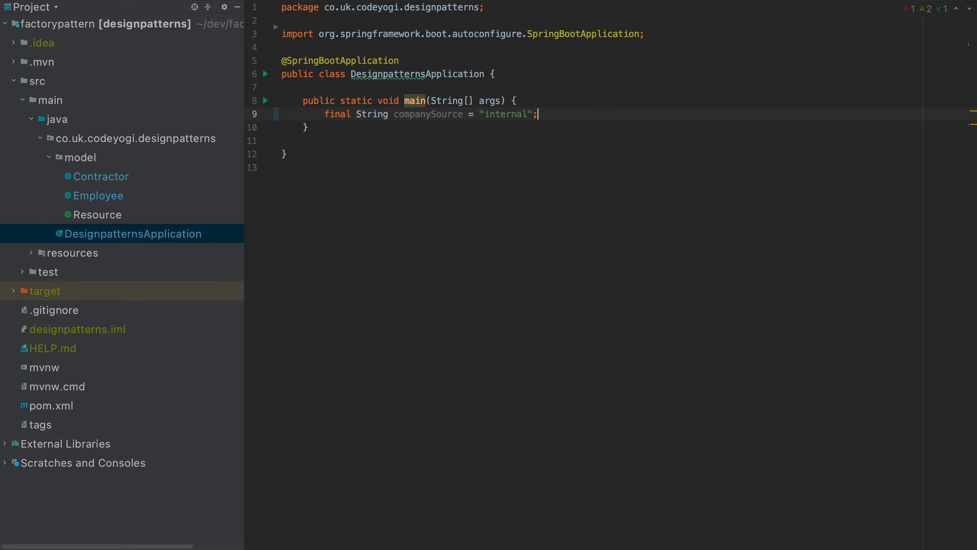
pyautogui.press('enter')
pyautogui.write('"')
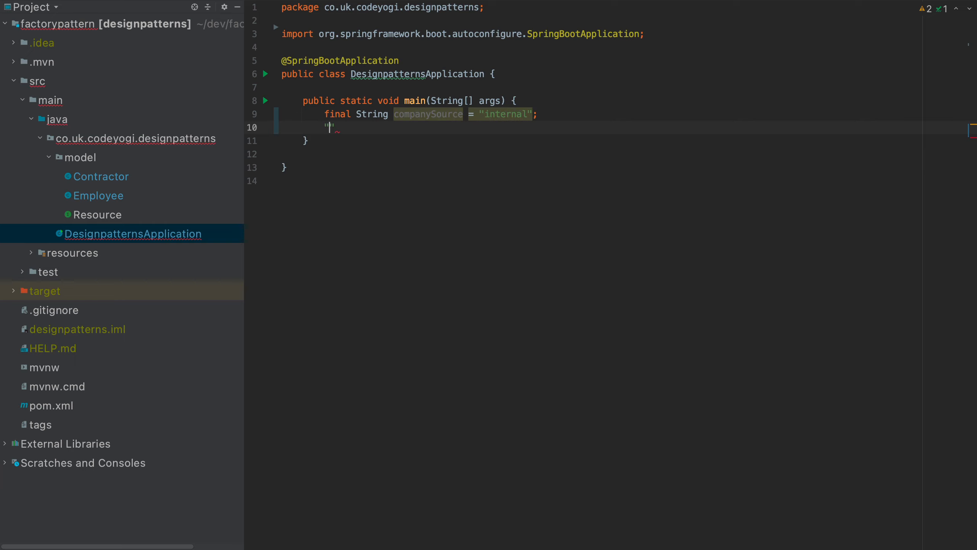
# Add an if on "internal".equalsIgnoreCase(companySource) and declare final Resource resource.
pyautogui.write('if (')
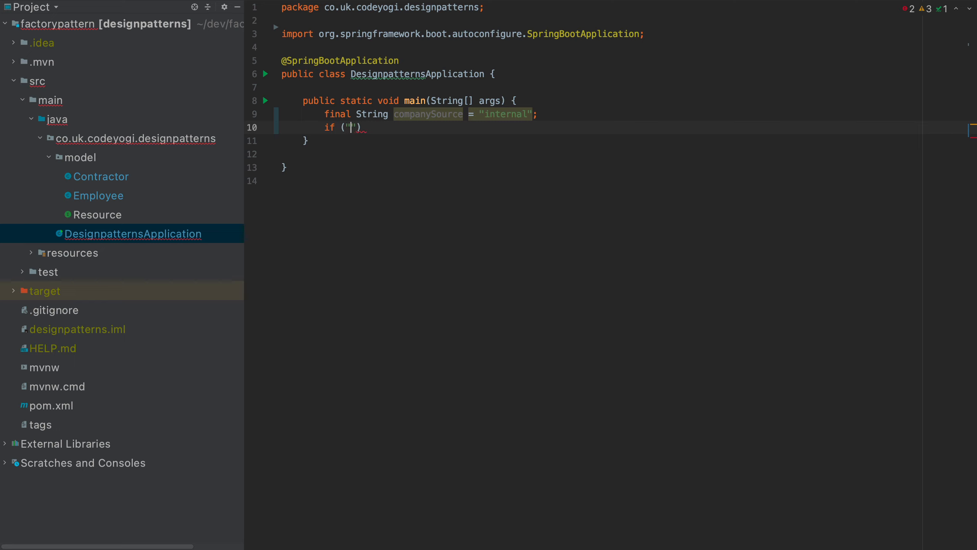
pyautogui.write('internal')
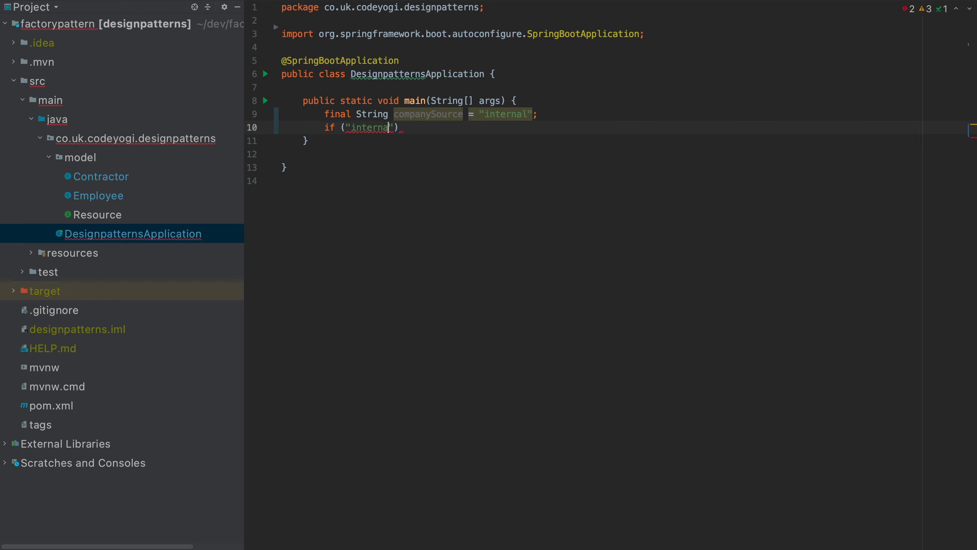
pyautogui.write('.equalsIgnoreCase()')
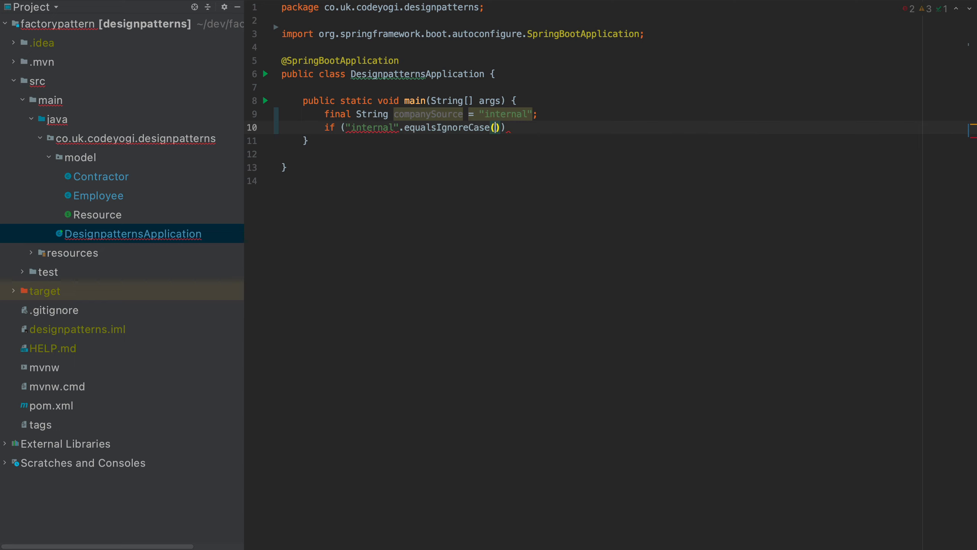
pyautogui.write('companySource')
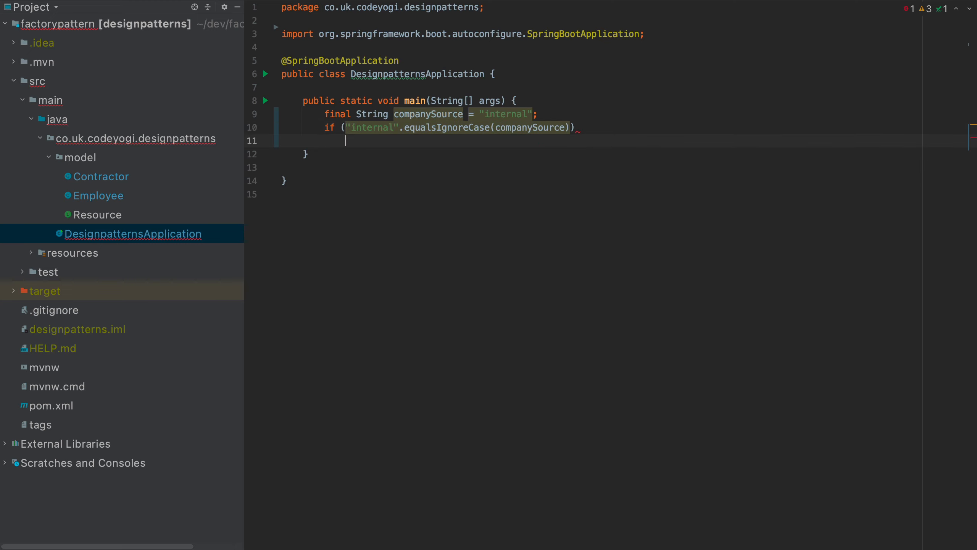
pyautogui.write('{')
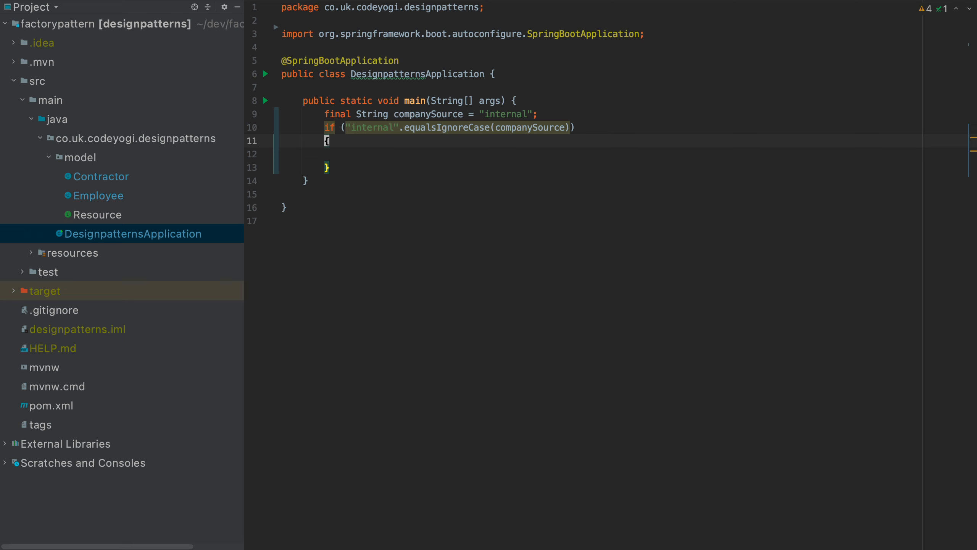
pyautogui.write('final')
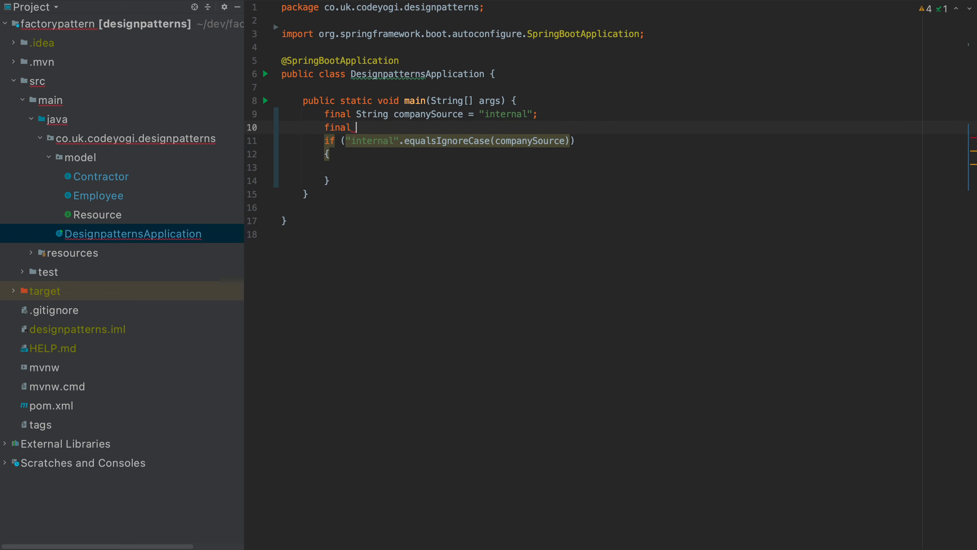
pyautogui.write('Resource')
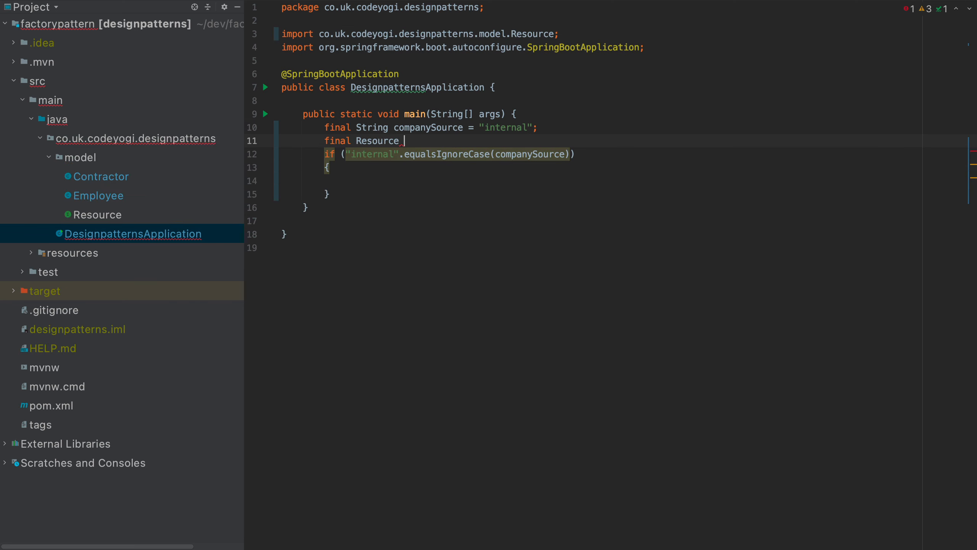
pyautogui.write('resource;')
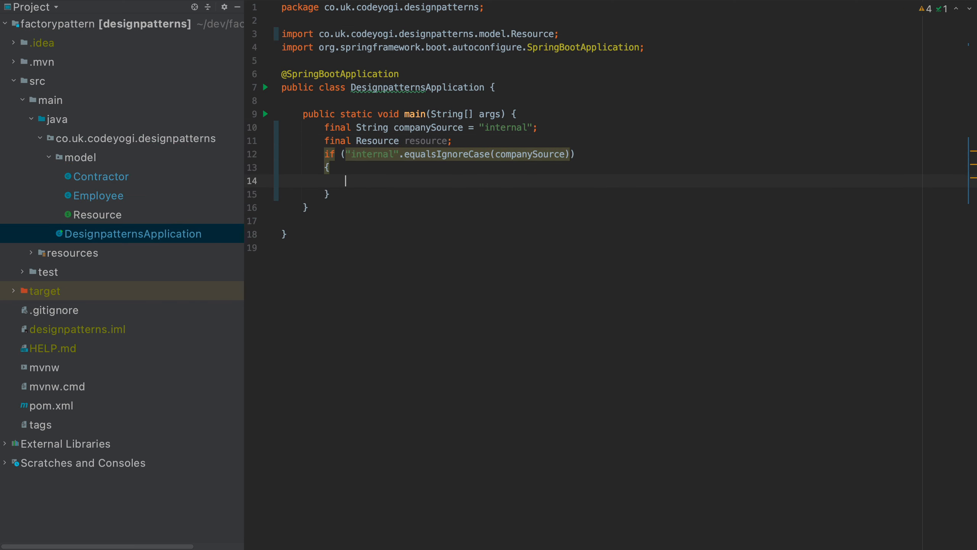
pyautogui.write('resource = new Employee(new')
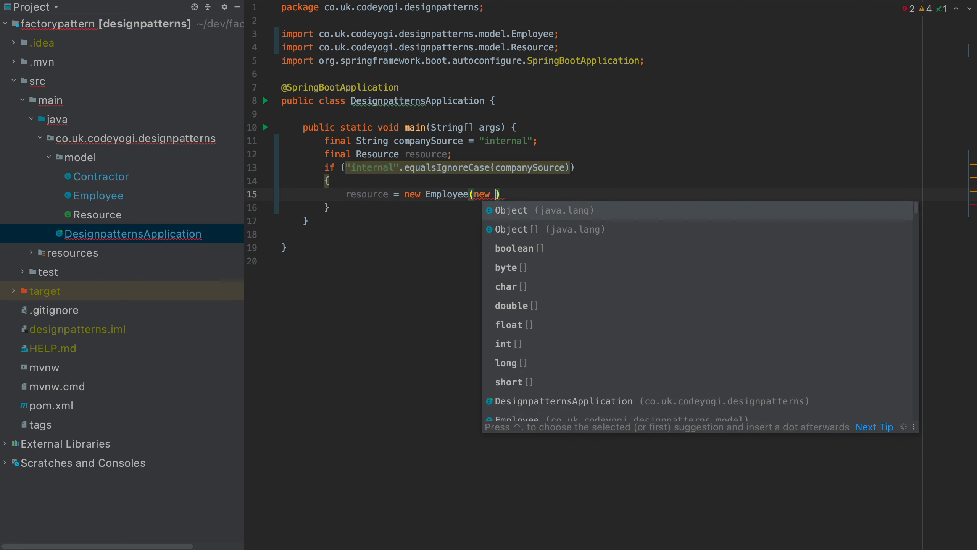
# Finish assigning resource a new Employee built from three new Object() arguments.
pyautogui.write('Ob')
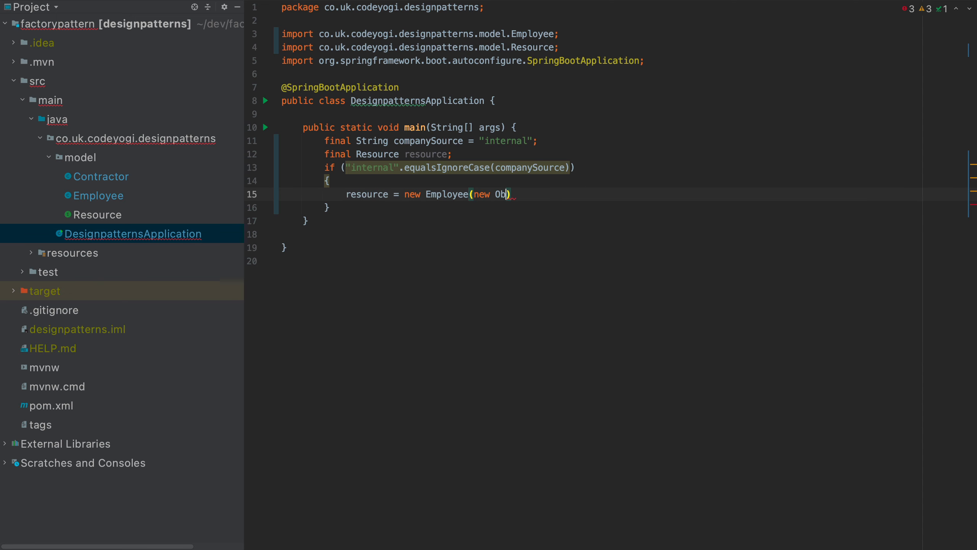
pyautogui.write('ject(), )')
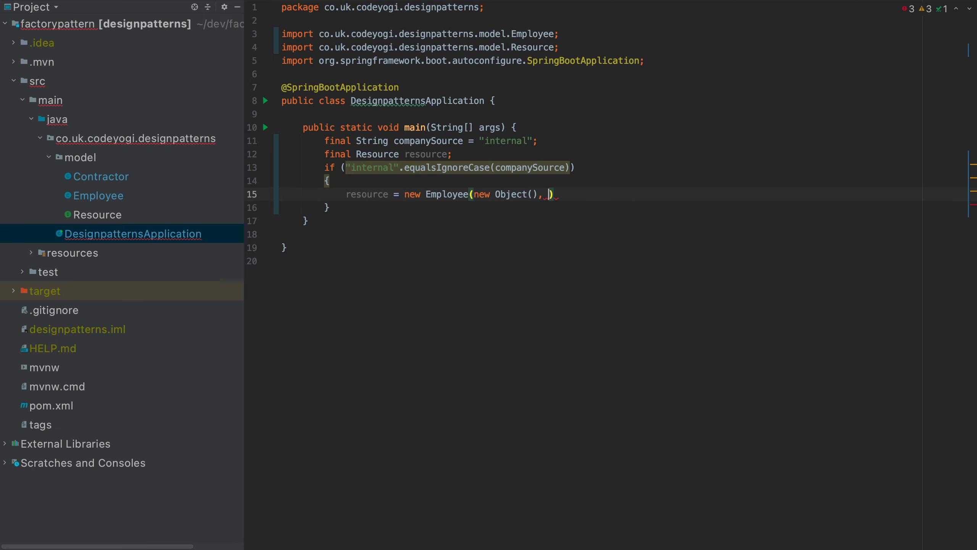
pyautogui.write('new Object(')
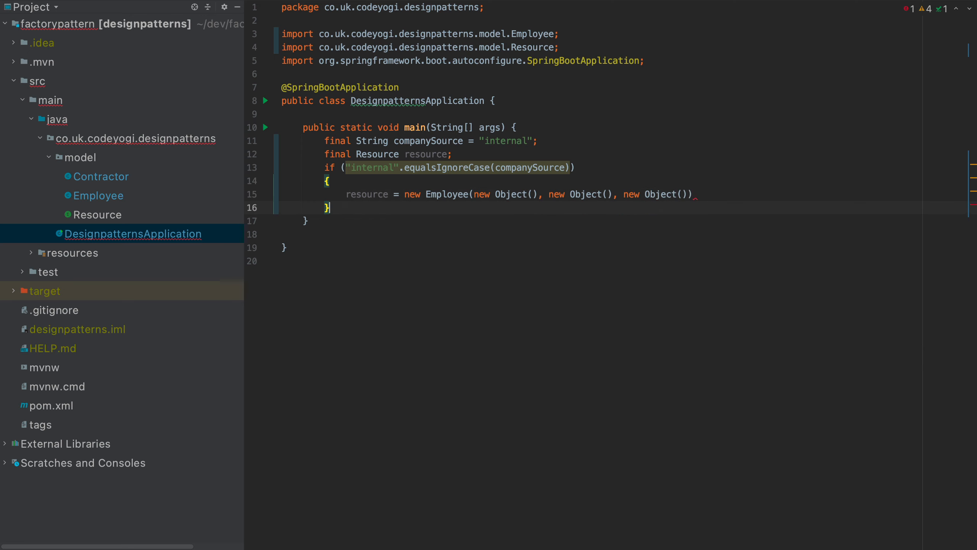
pyautogui.write(';')
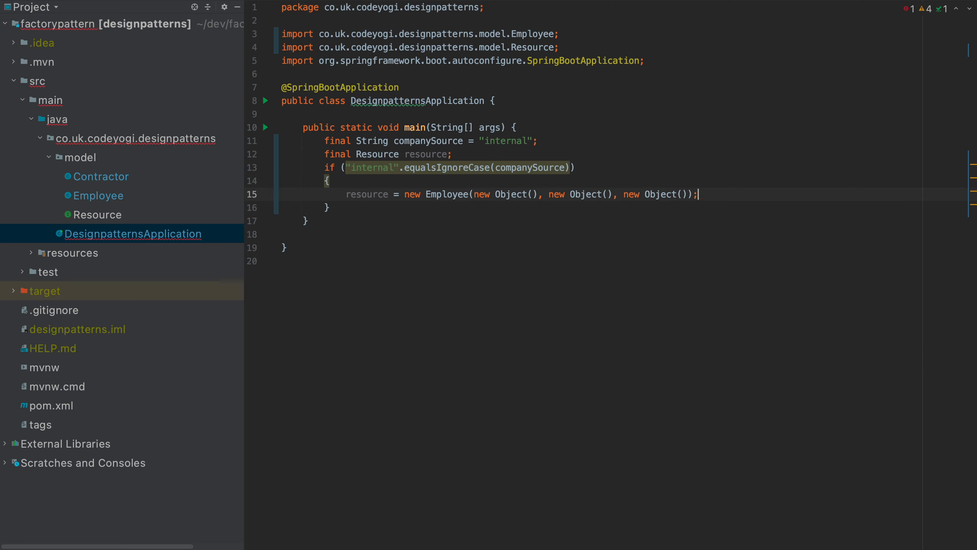
# Add an else branch assigning resource a new Contractor with two new Object() arguments.
pyautogui.press('enter')
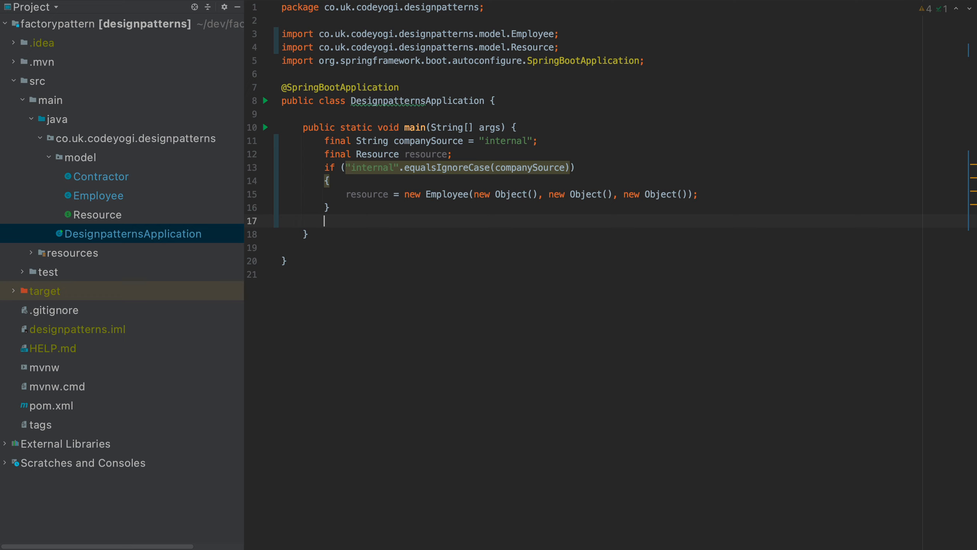
pyautogui.write('else {')
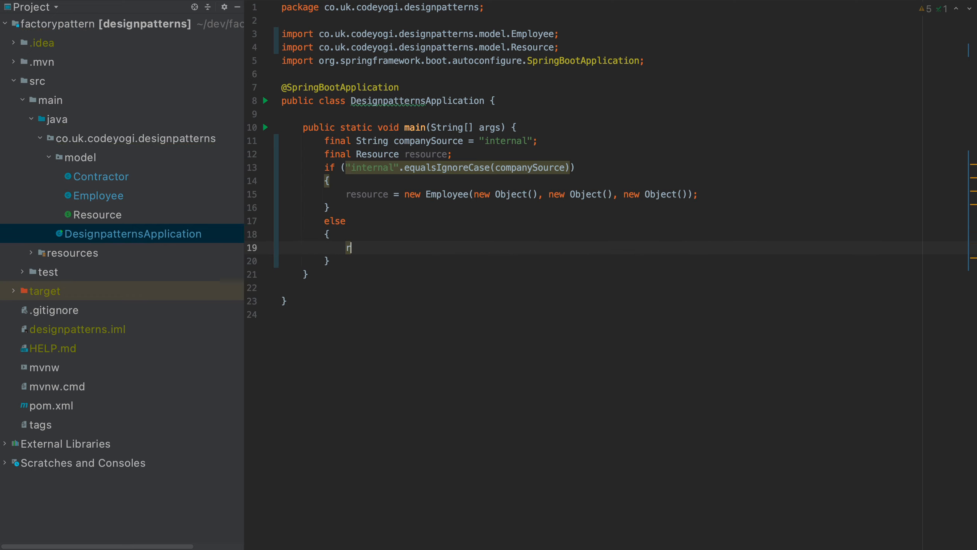
pyautogui.write('esource')
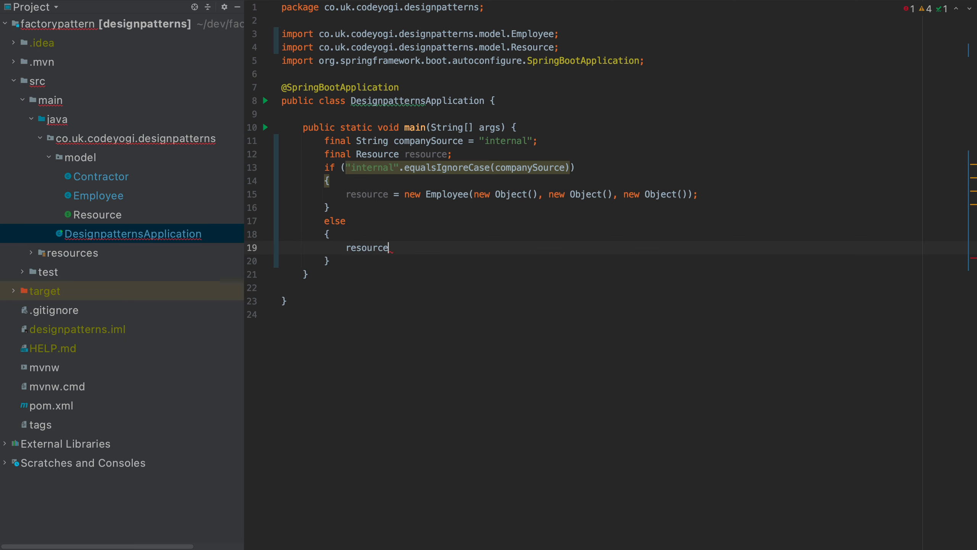
pyautogui.write('= new Contractor(n')
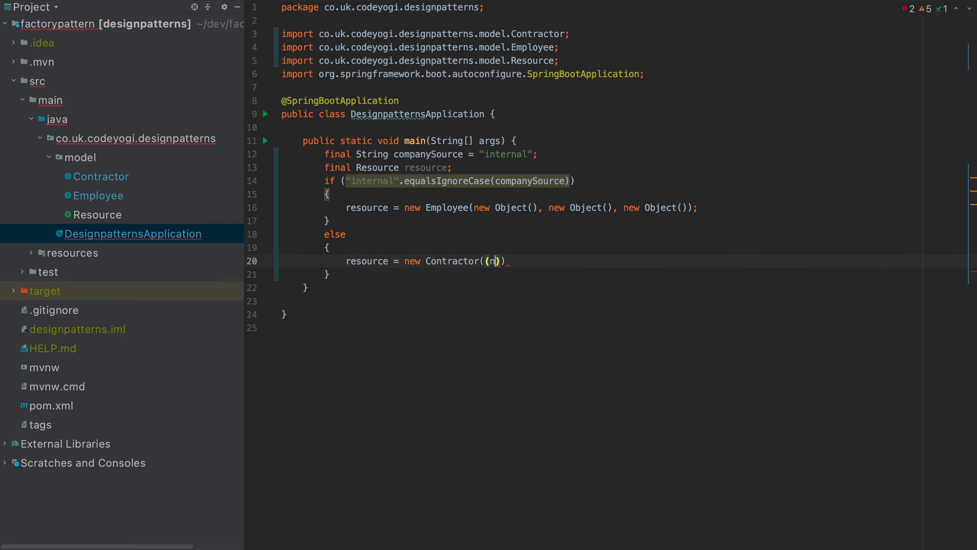
pyautogui.write('new Object()')
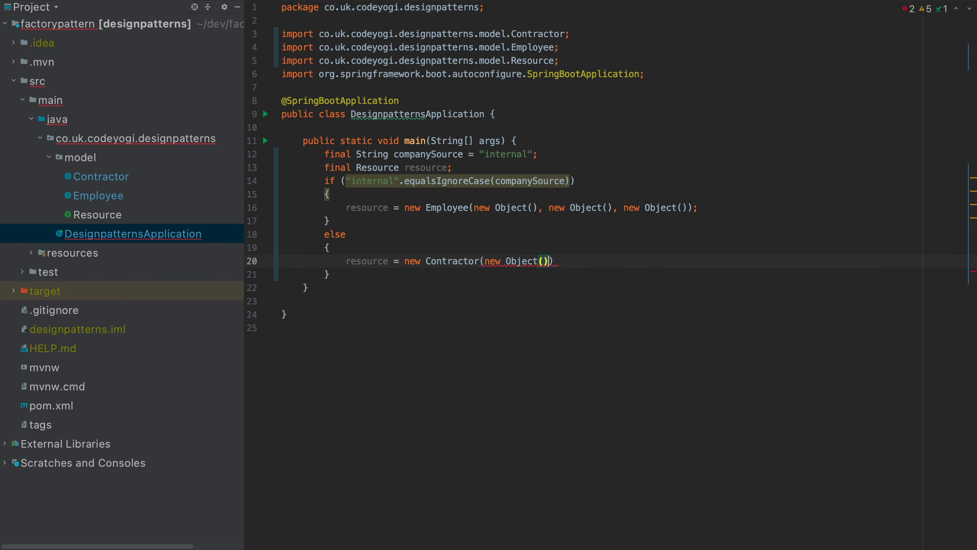
pyautogui.write(', new Object(')
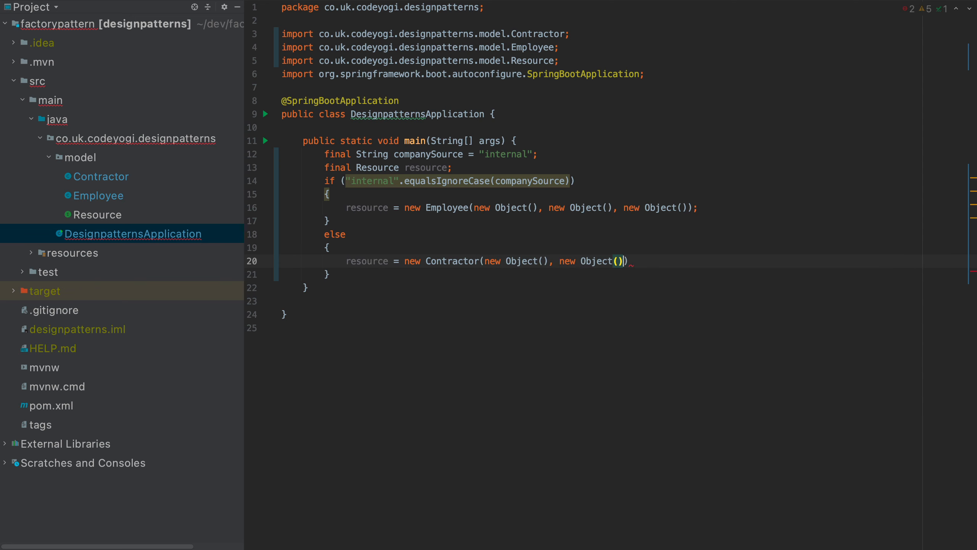
pyautogui.write(';')
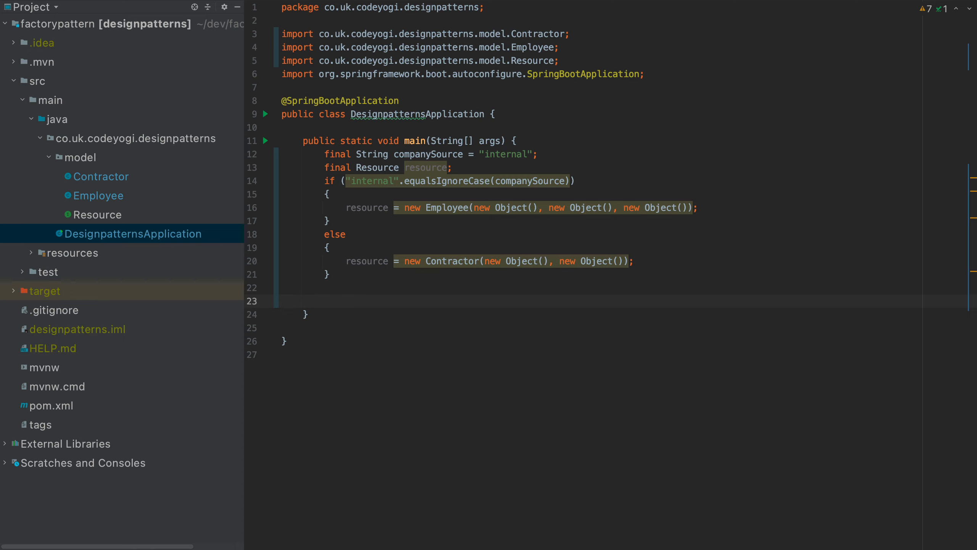
# Add System.out.println("Billable Hours : " + resource.calculateBillableHours()) after the if/else.
pyautogui.write('System.out.println(";')
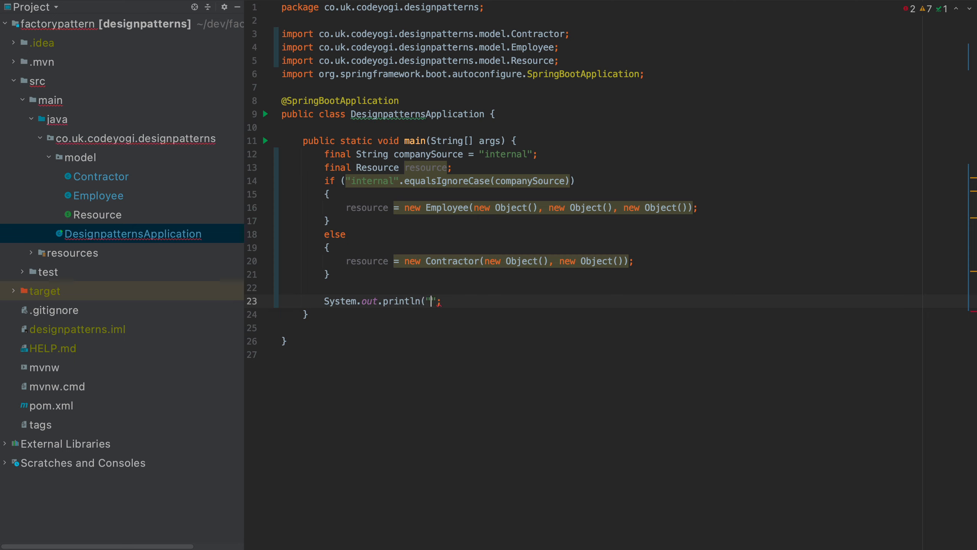
pyautogui.write('Billa')
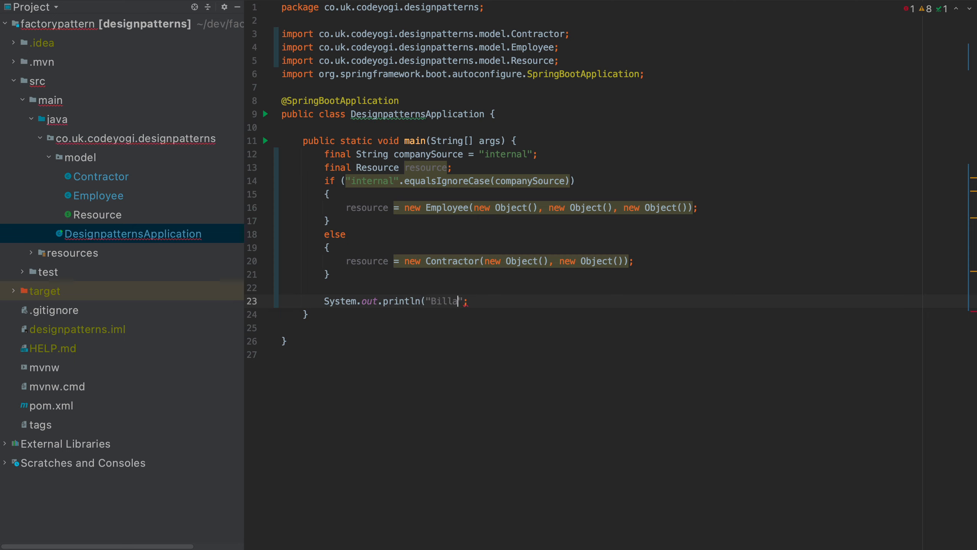
pyautogui.write('ble')
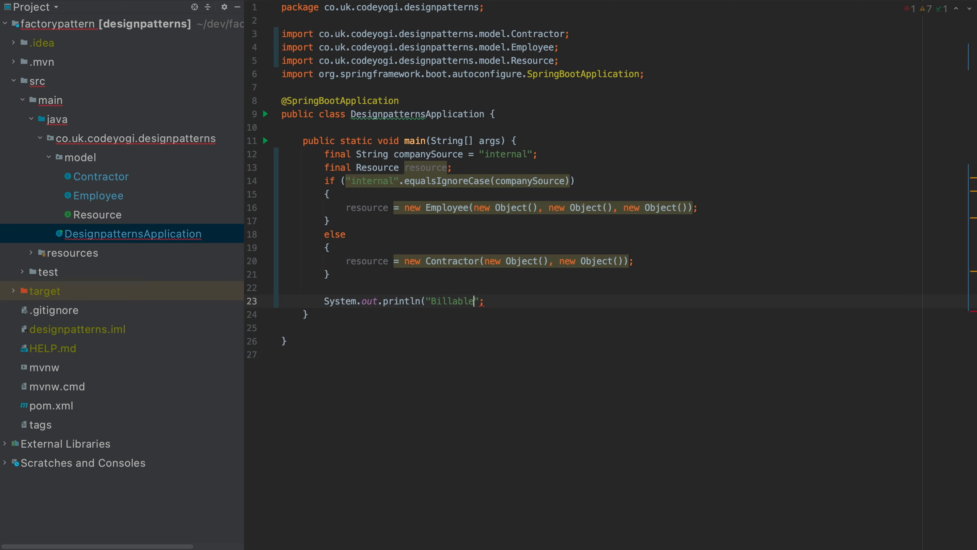
pyautogui.write('Hours + "')
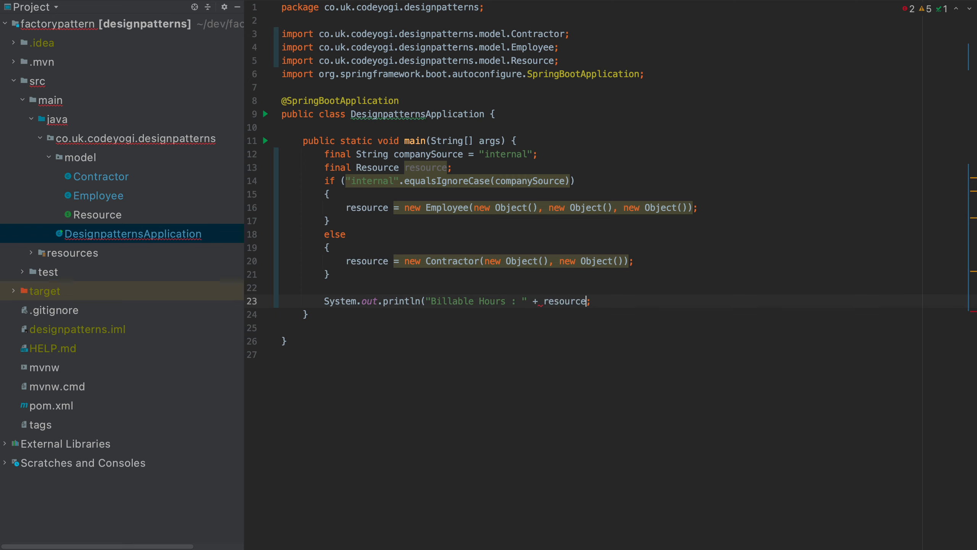
pyautogui.write('.calculateBillableHours(')
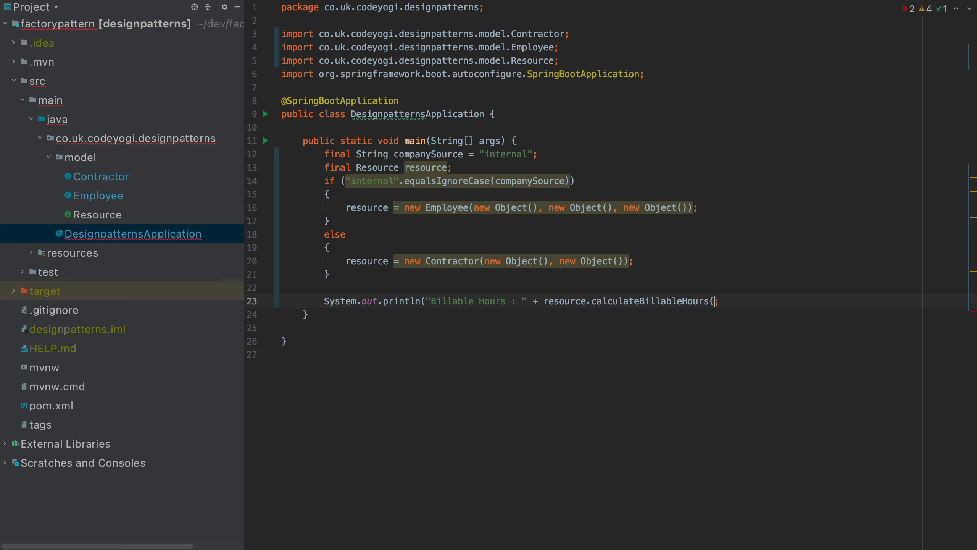
pyautogui.write(')')
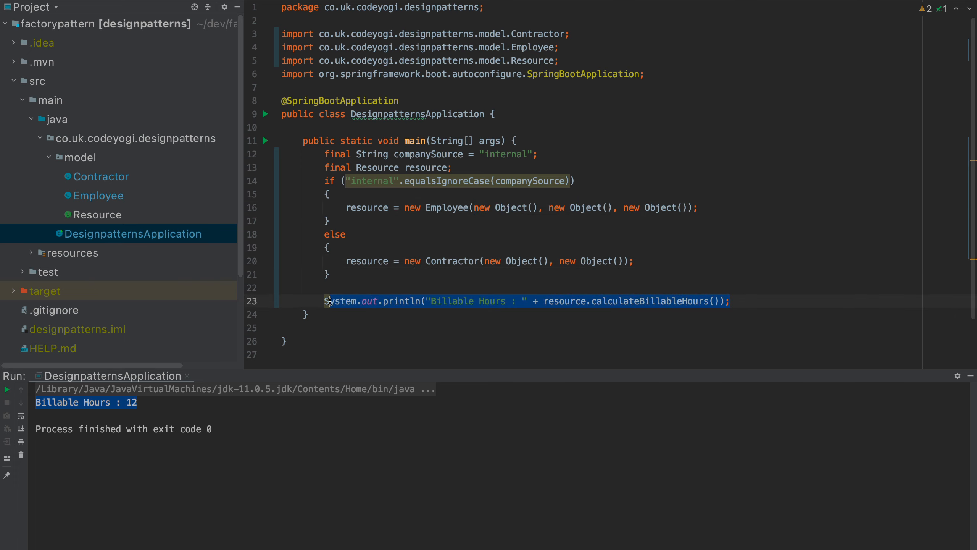
# Refocus the code and select the if/else resource-creation block in main.
pyautogui.click(397, 260)
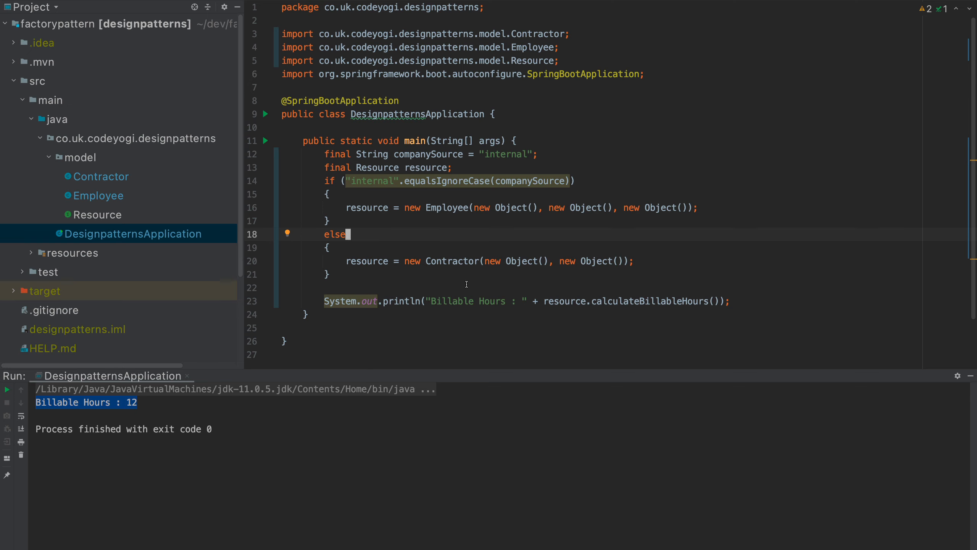
pyautogui.moveTo(317, 181); pyautogui.dragTo(330, 274)
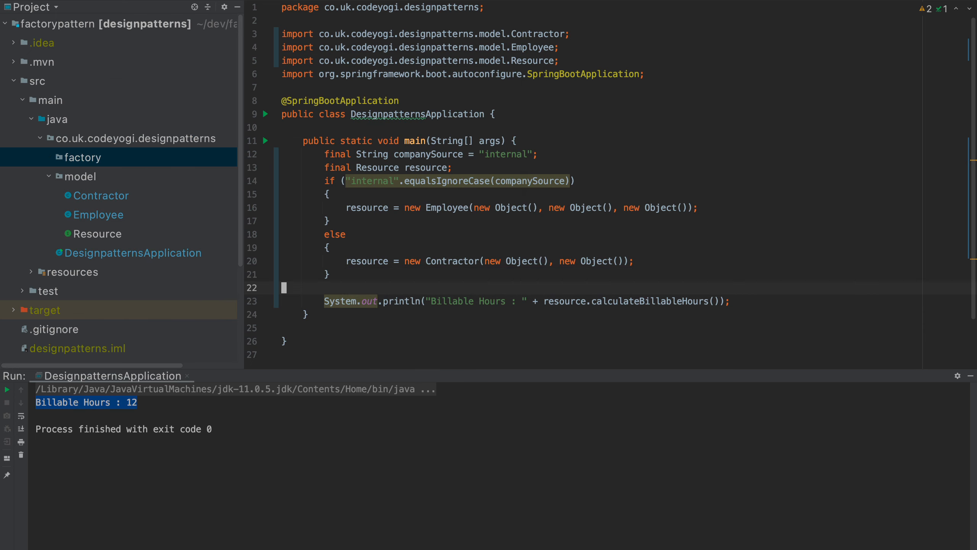
# Create a new Java class ResourceFactory in the factory package.
pyautogui.rightClick(83, 157)
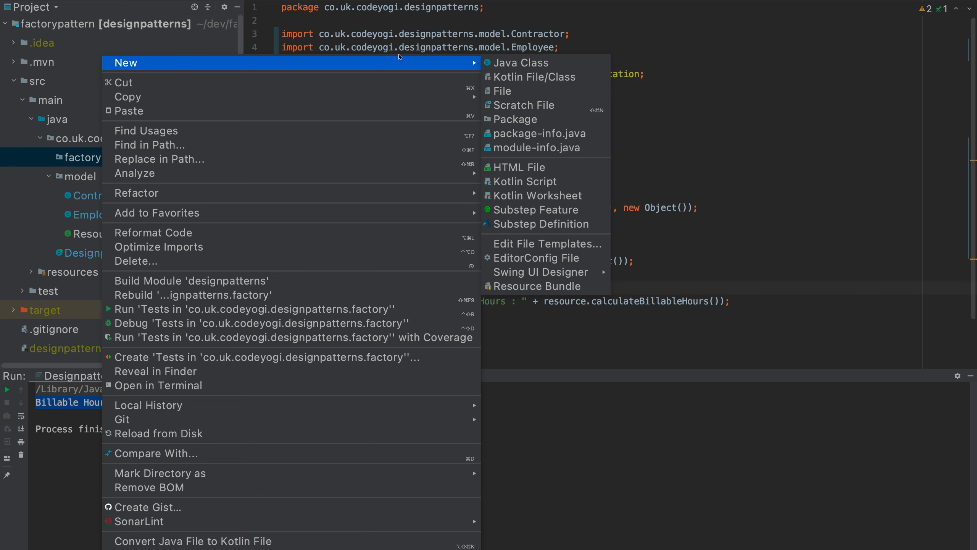
pyautogui.click(520, 62)
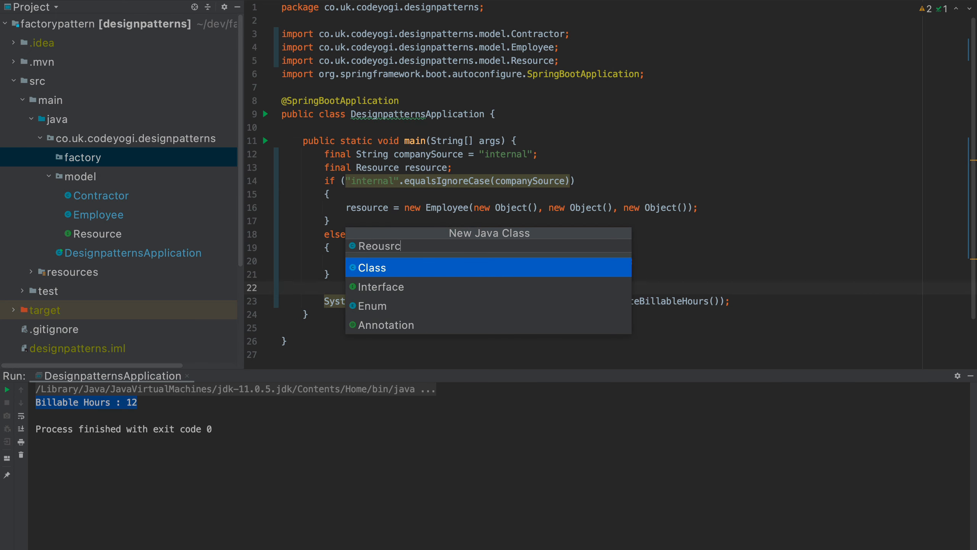
pyautogui.write('Resource')
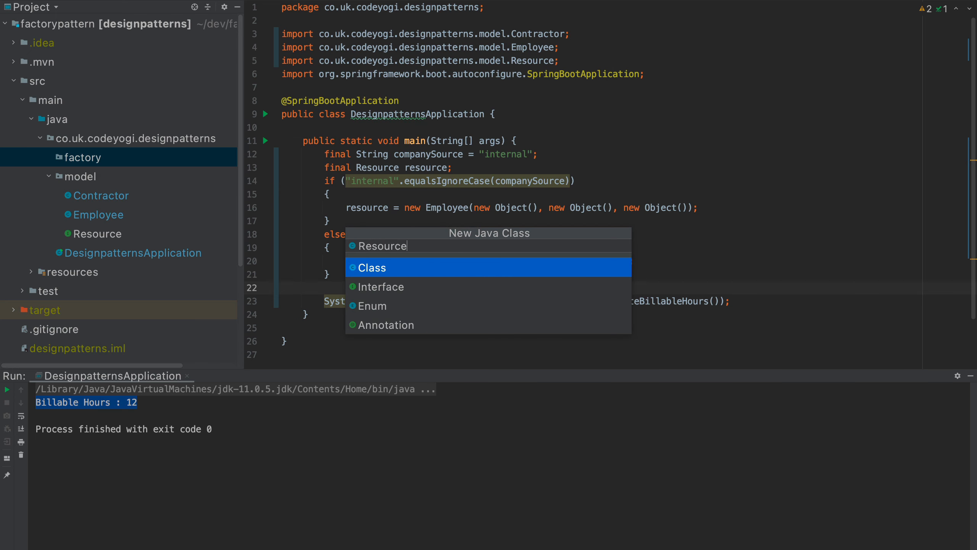
pyautogui.press('Enter')
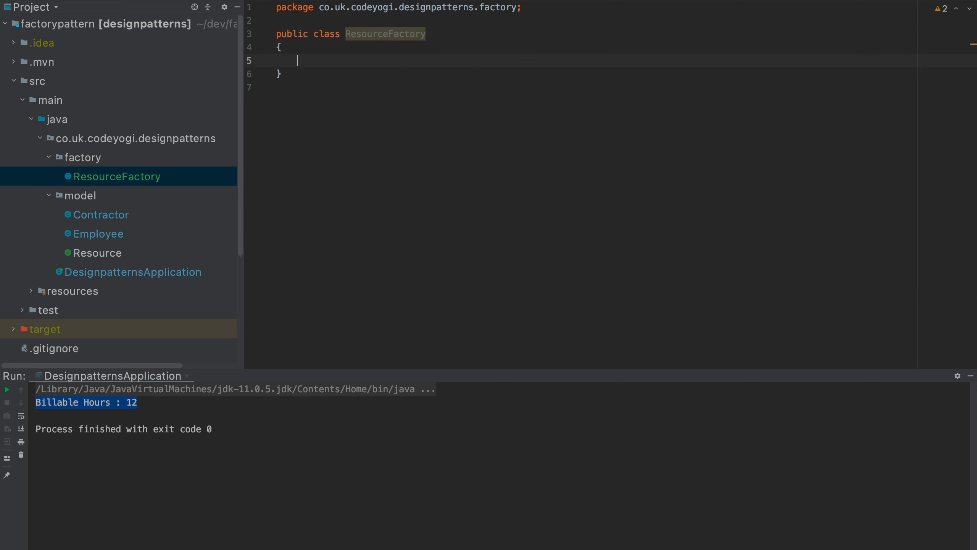
# Begin the public Resource createResource(final String type) method signature.
pyautogui.write('public Resource(')
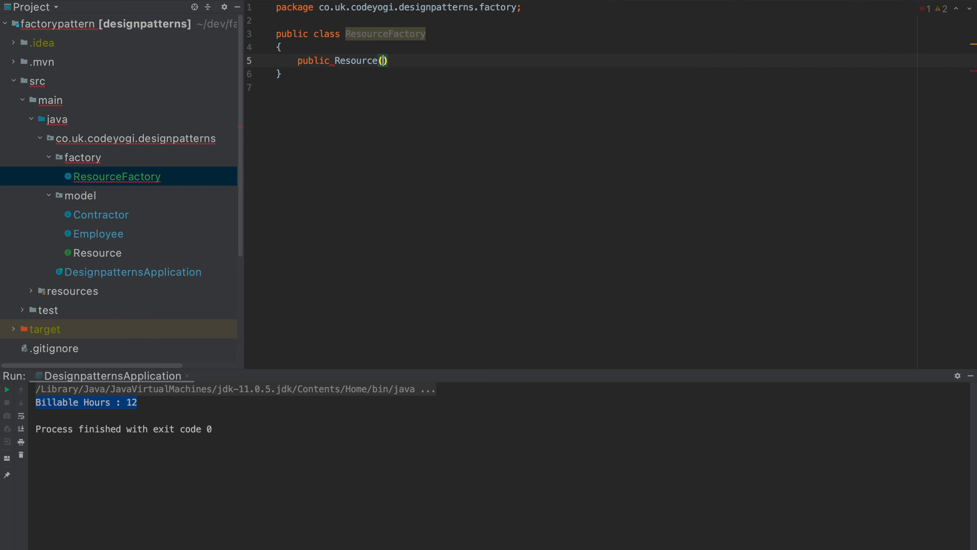
pyautogui.write('create')
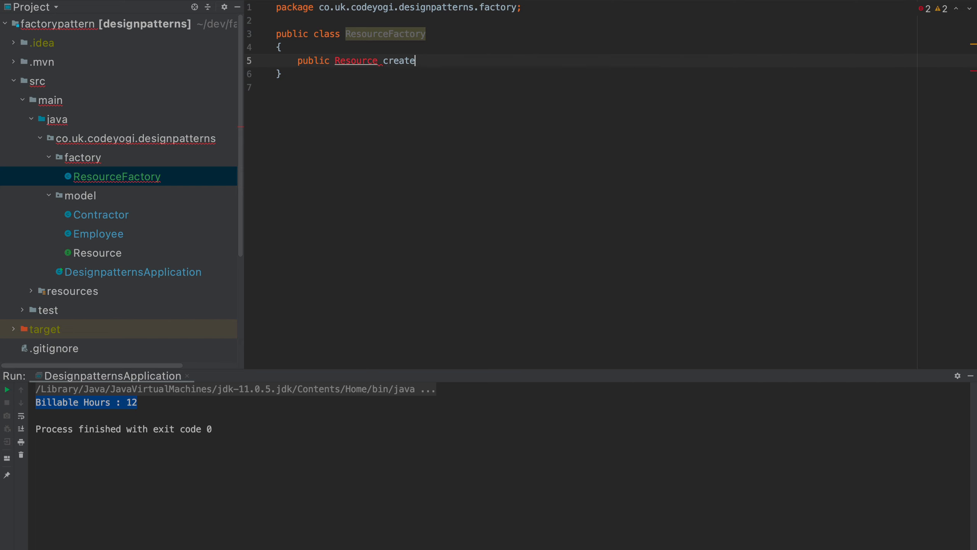
pyautogui.write('R')
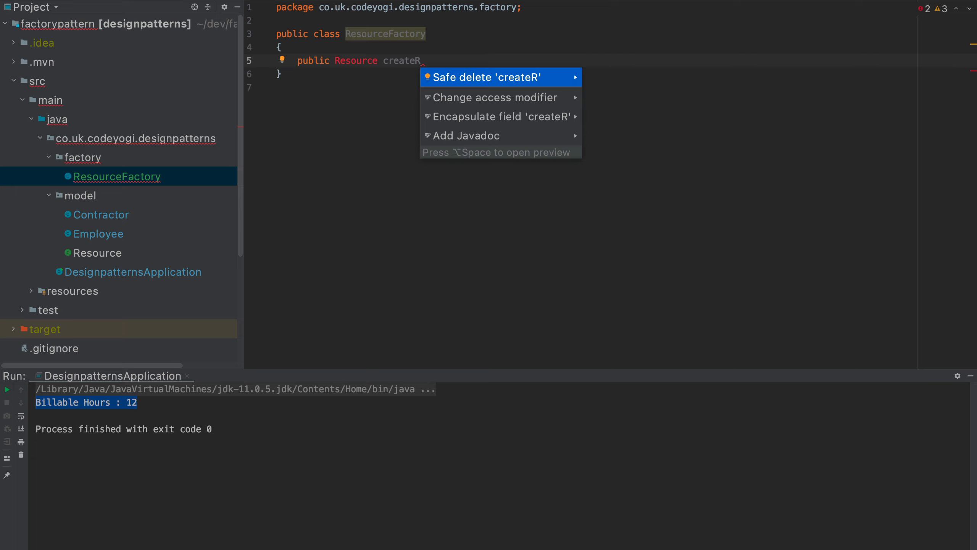
pyautogui.press('Escape')
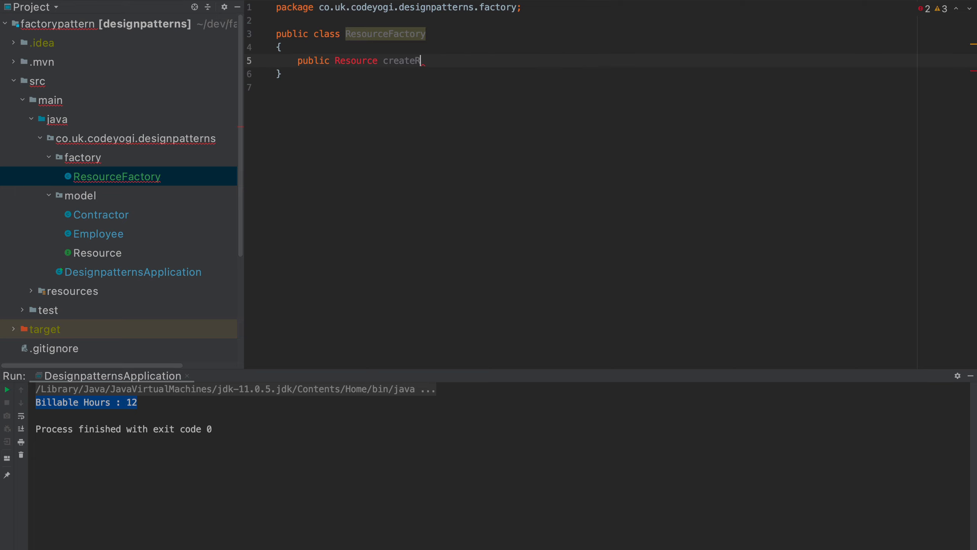
pyautogui.write('esource(final)')
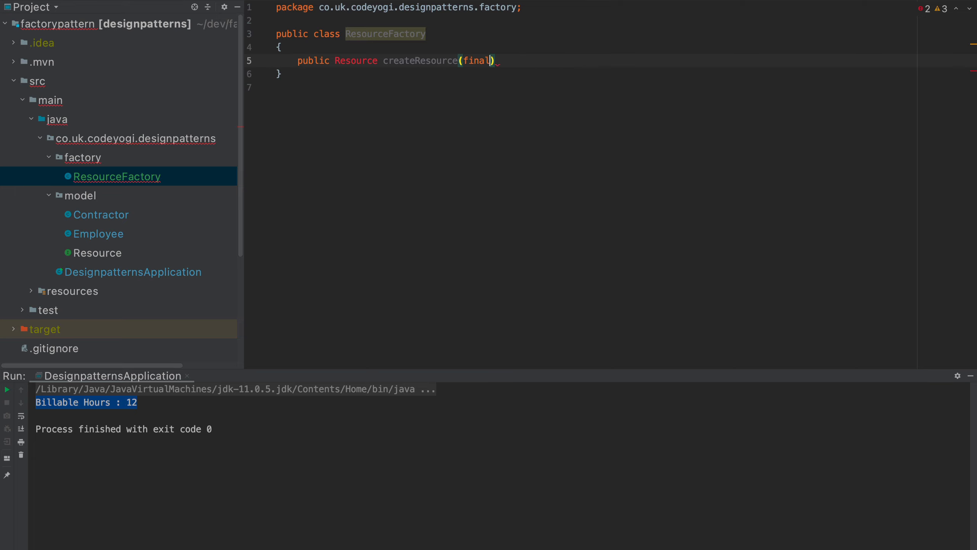
pyautogui.write('String')
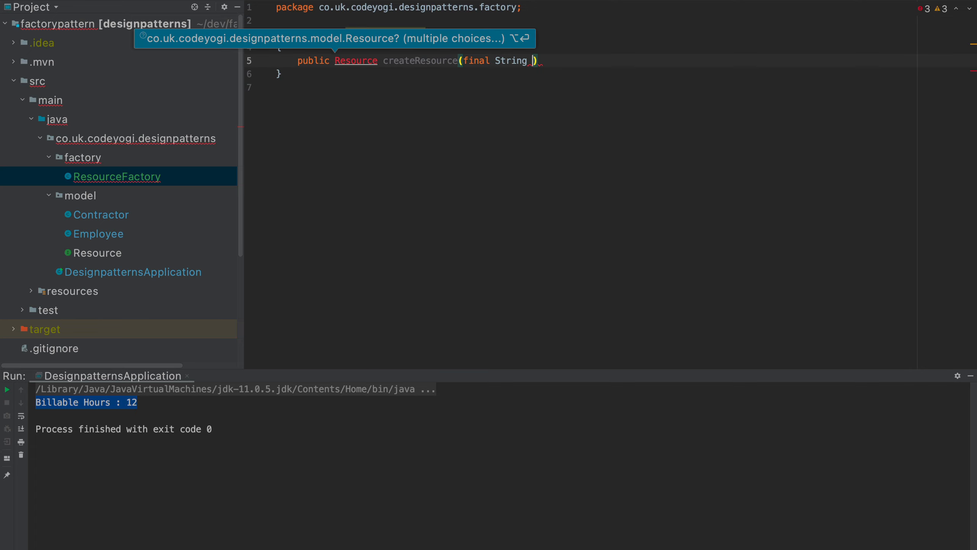
pyautogui.write('typ')
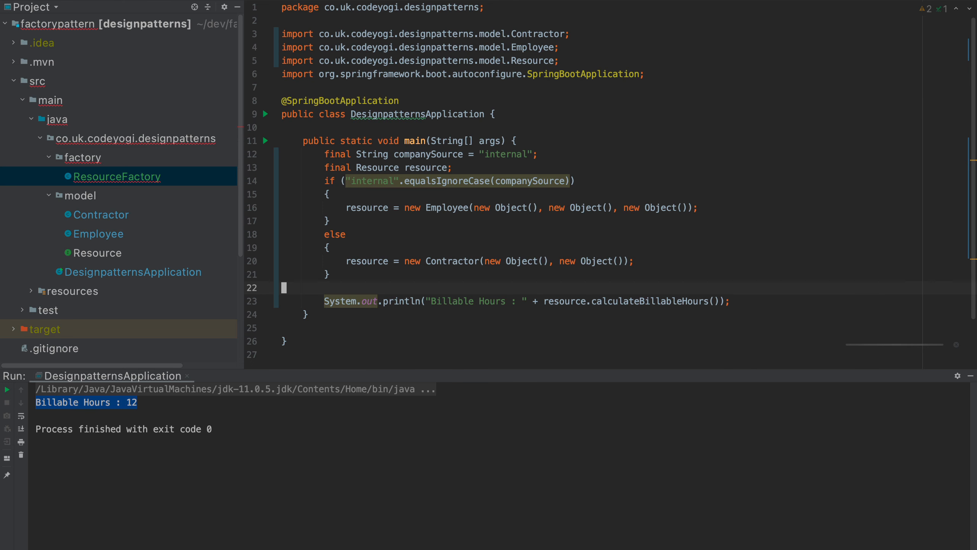
# In createResource, replace the resource assignments with return for the Employee and Contractor branches.
pyautogui.moveTo(327, 194); pyautogui.dragTo(331, 274)
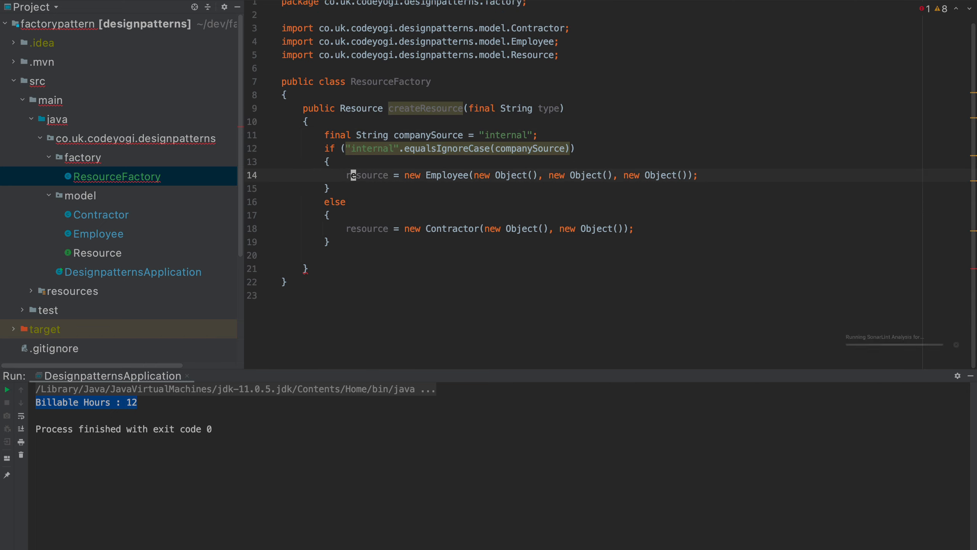
pyautogui.doubleClick(367, 175)
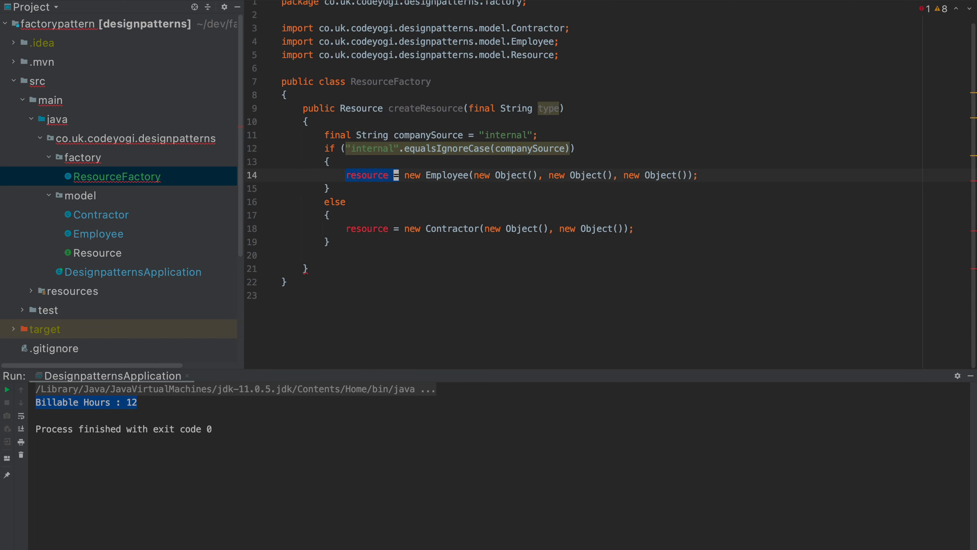
pyautogui.write('return')
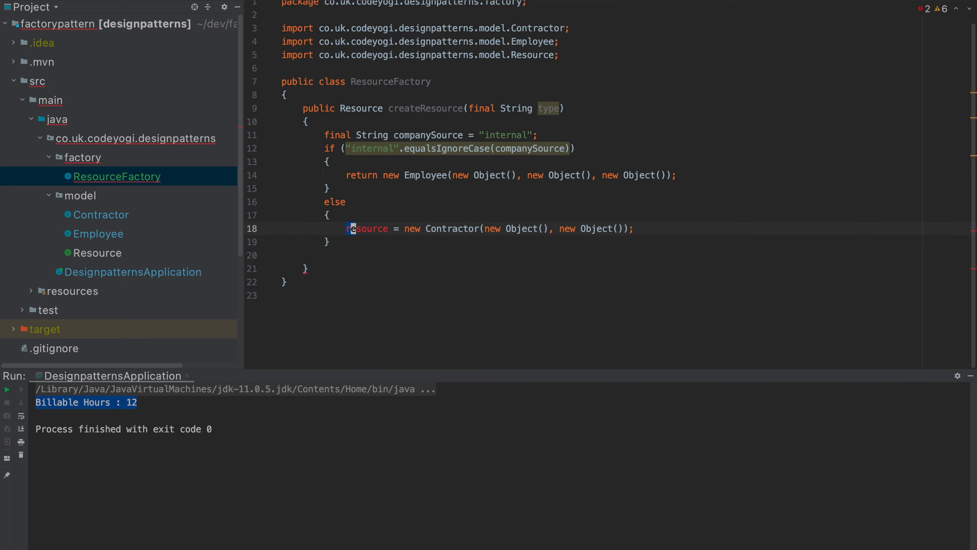
pyautogui.write('ret')
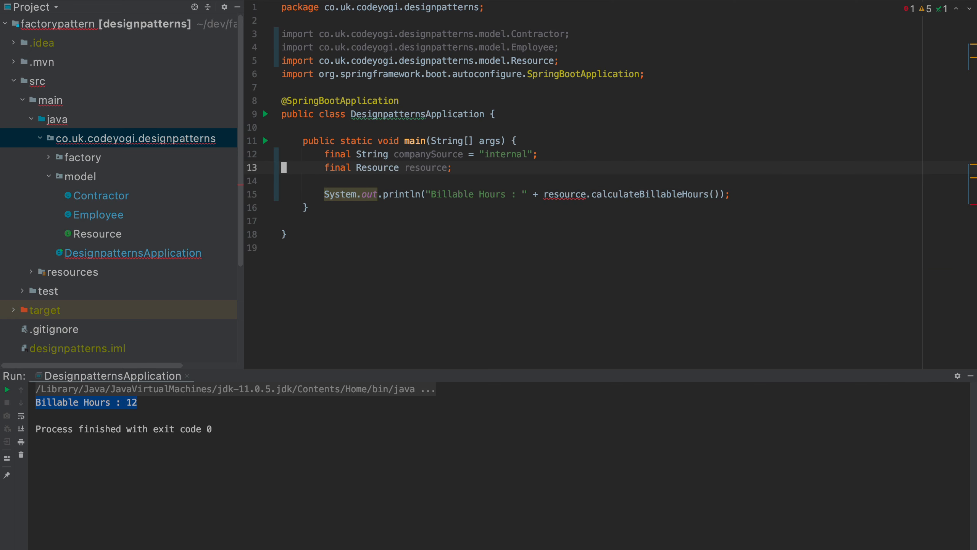
# Create a ResourceFactory in main and get resource from resourceFactory.createResource(companySource).
pyautogui.click(449, 167)
pyautogui.write(' =')
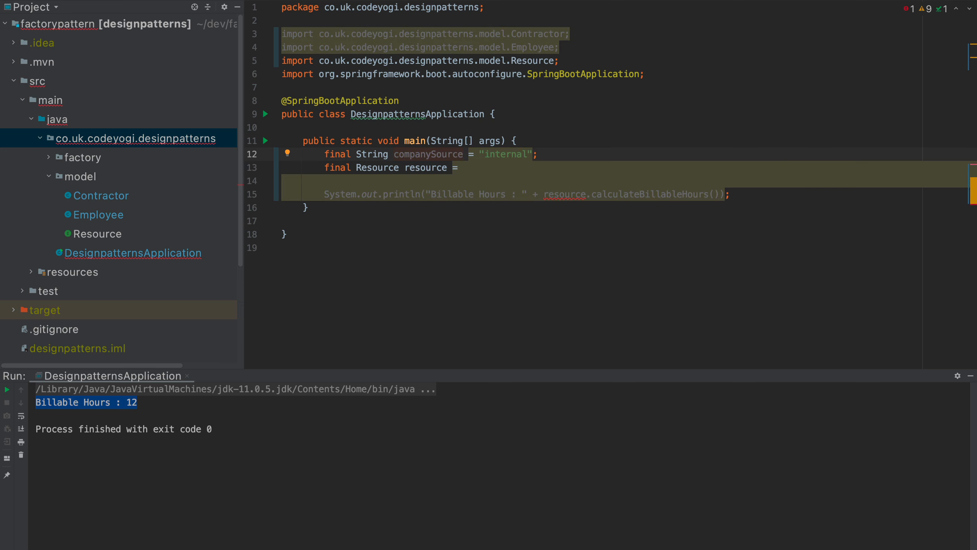
pyautogui.write('ResourceFactory')
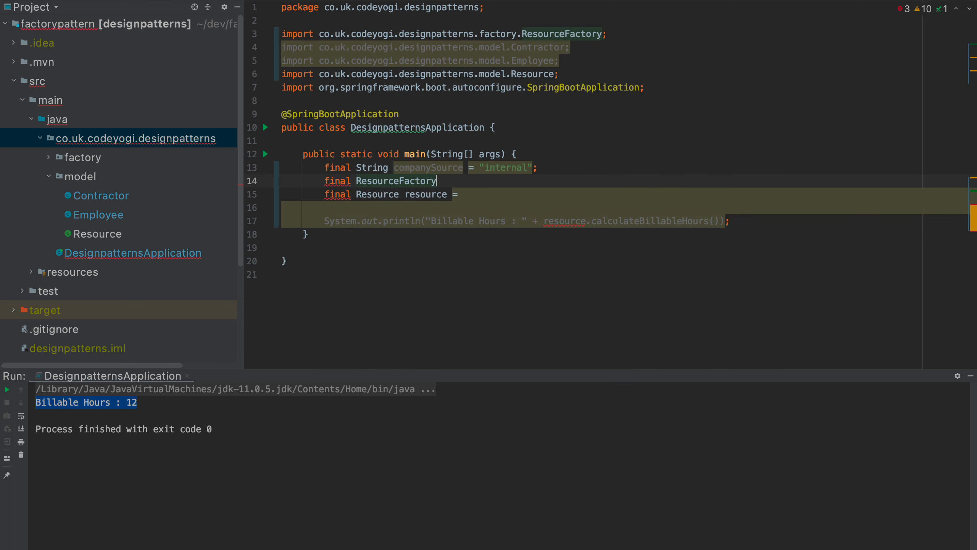
pyautogui.write('resourceFactory = new ResourceFactory();')
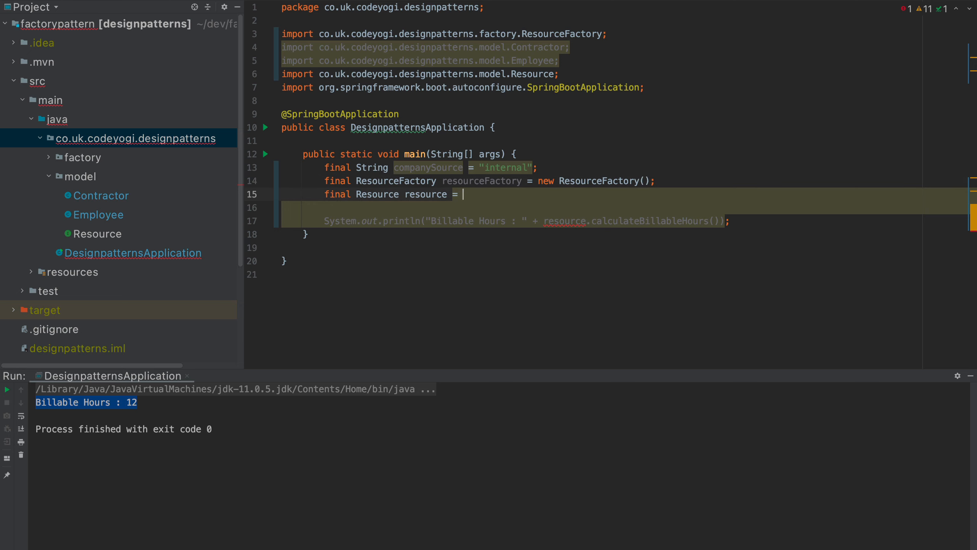
pyautogui.write('resourceFactory.')
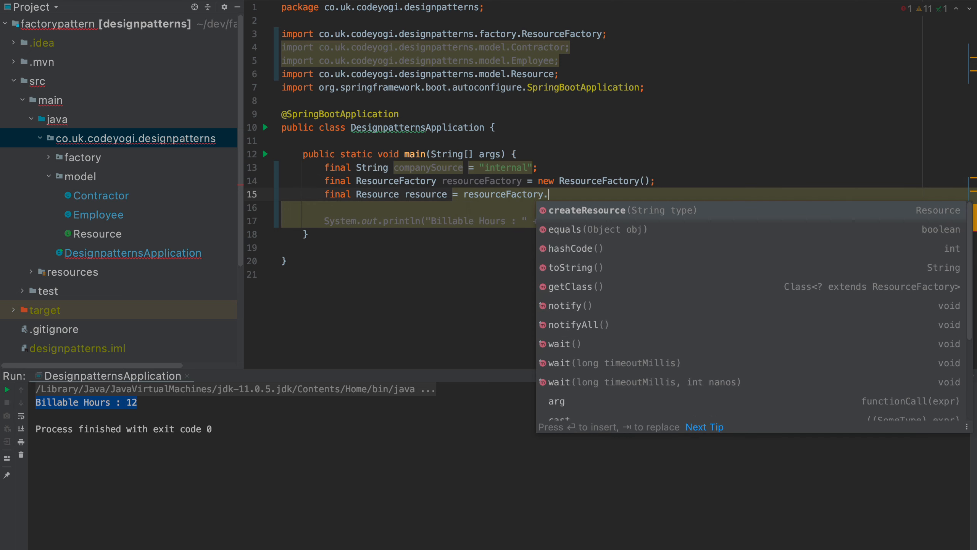
pyautogui.click(585, 210)
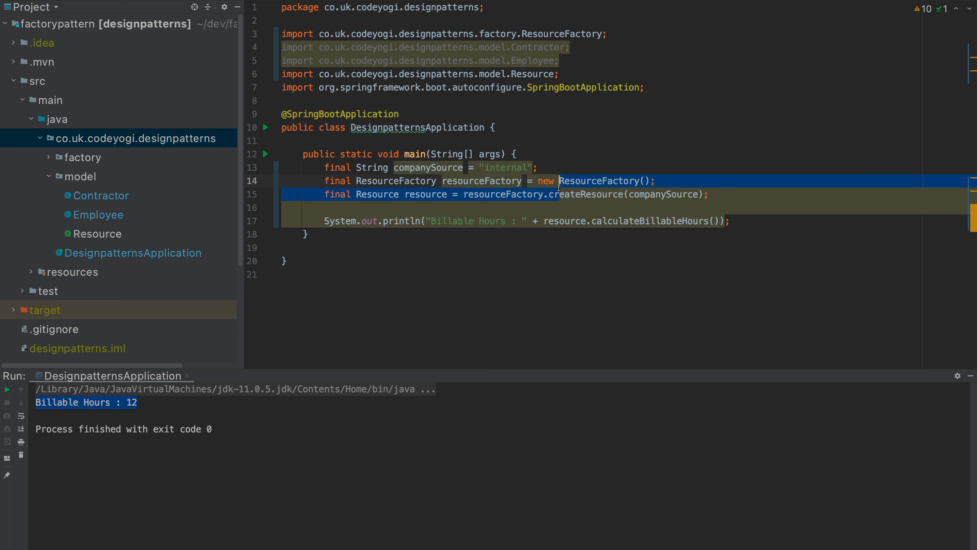
# Clean up imports and switch companySource to a test value to exercise the Contractor path.
pyautogui.click(555, 73)
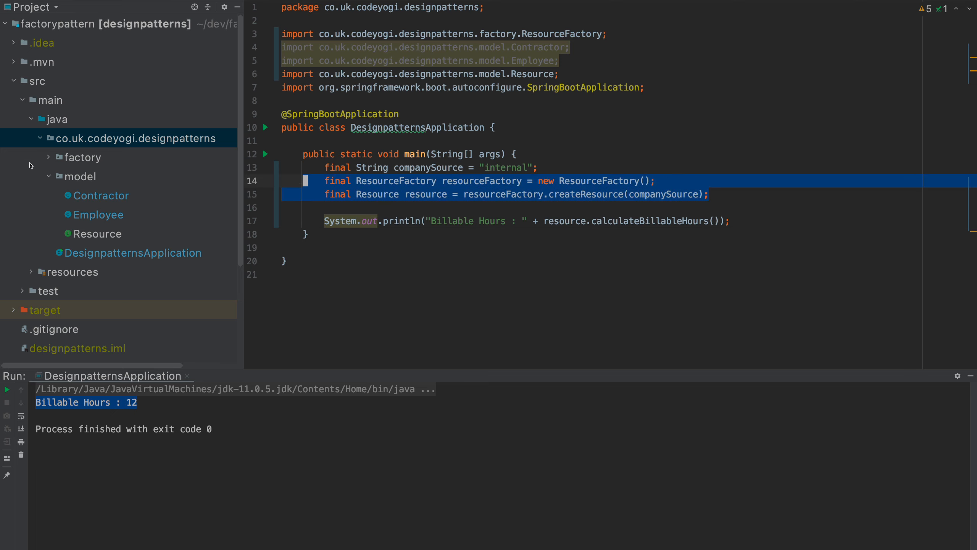
pyautogui.click(475, 47)
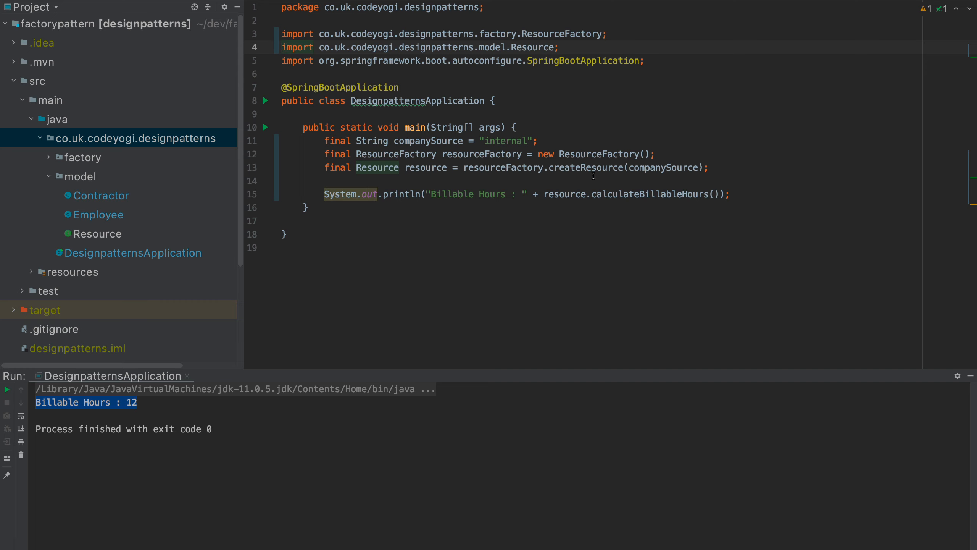
pyautogui.moveTo(584, 167)
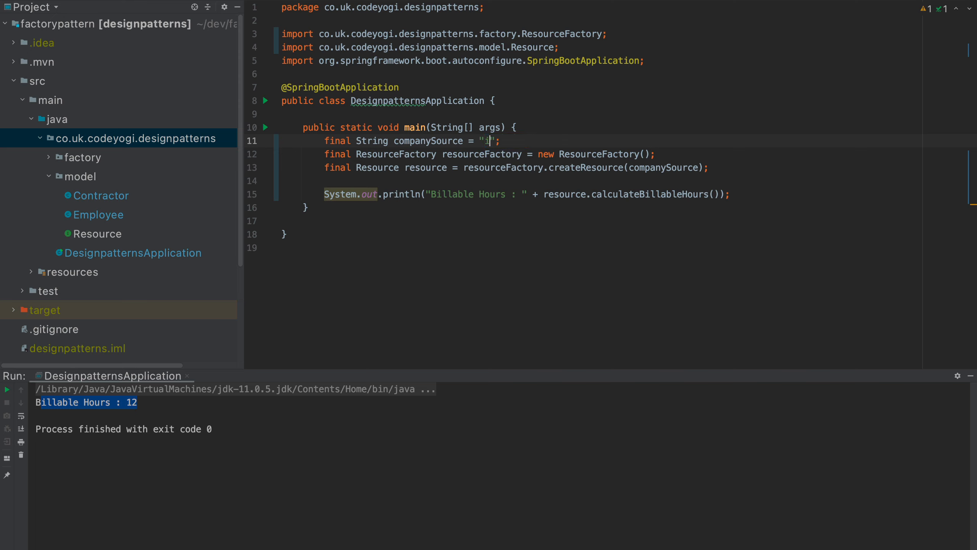
pyautogui.write('est')
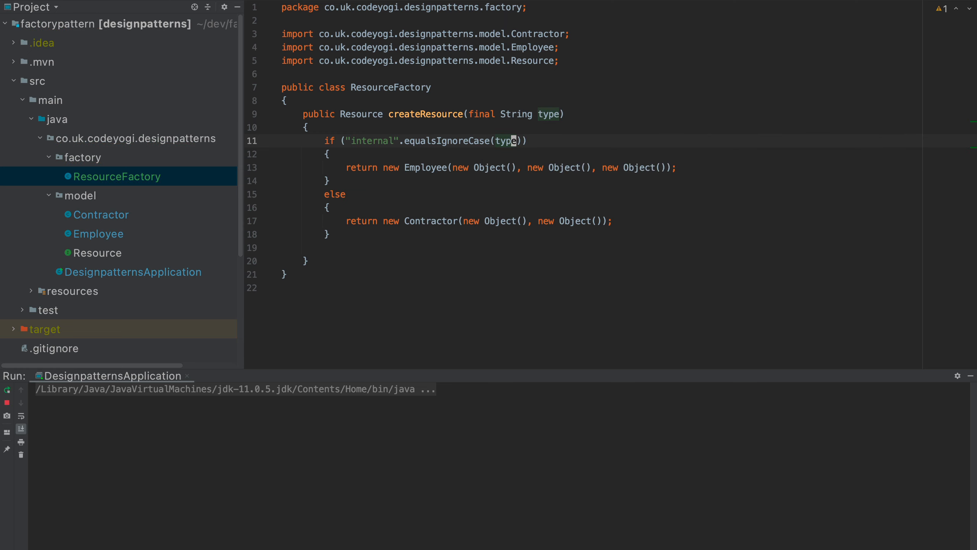
# Check the Contractor class's hours, then restore companySource to "internal" in main.
pyautogui.click(7, 389)
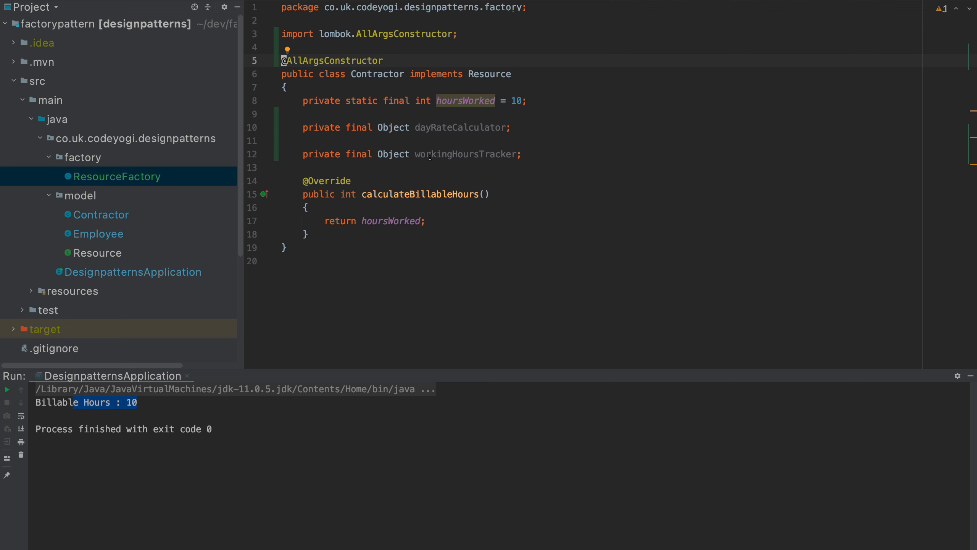
pyautogui.click(132, 272)
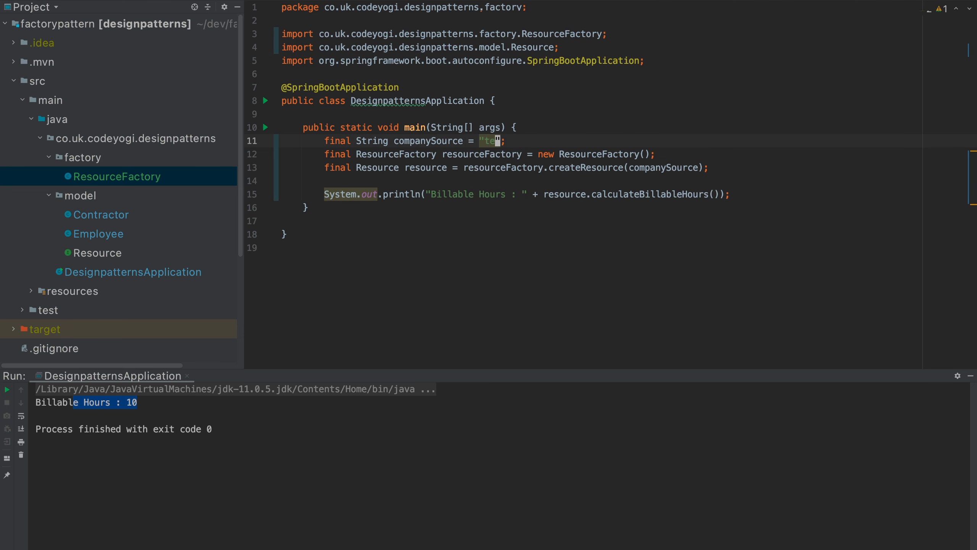
pyautogui.write('internal')
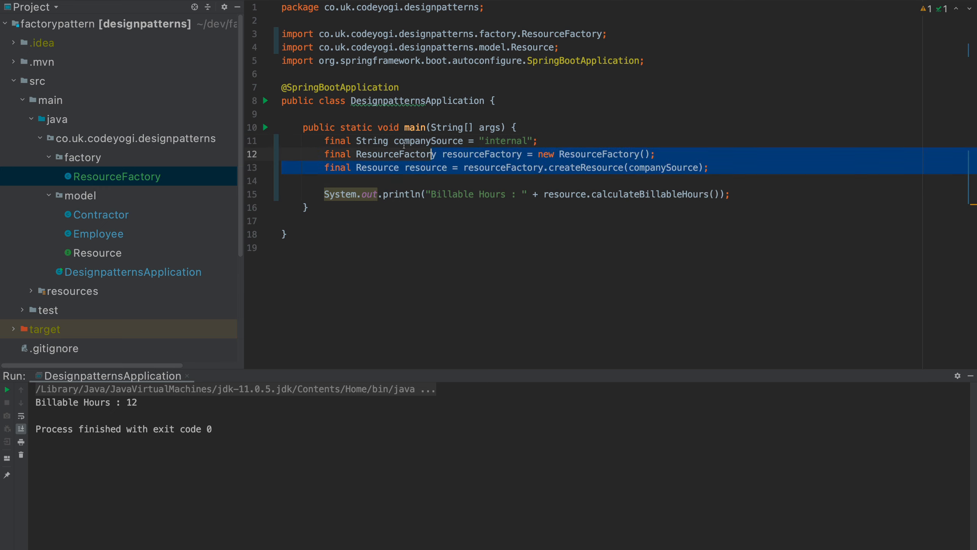
# Open ResourceFactory and start a new line after the Employee if branch in createResource.
pyautogui.click(345, 141)
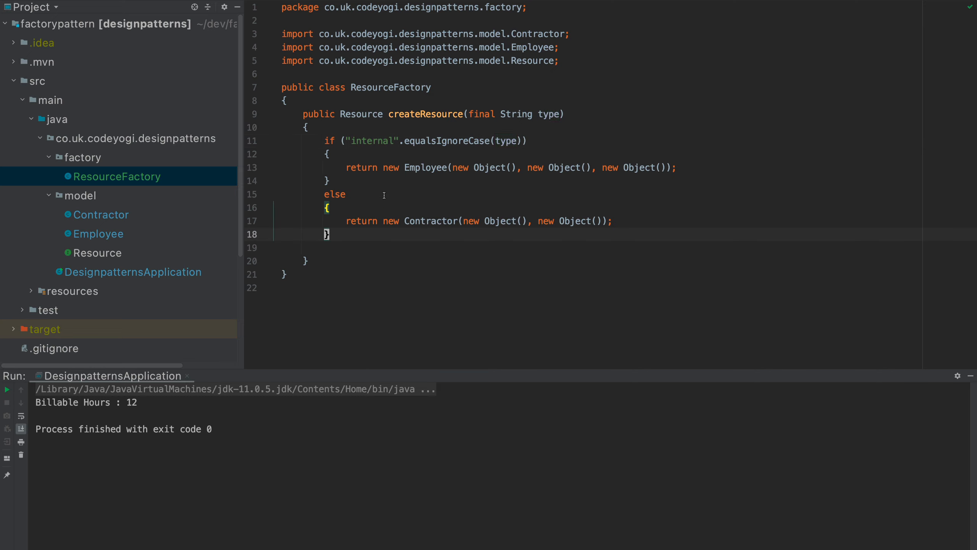
pyautogui.press('Enter')
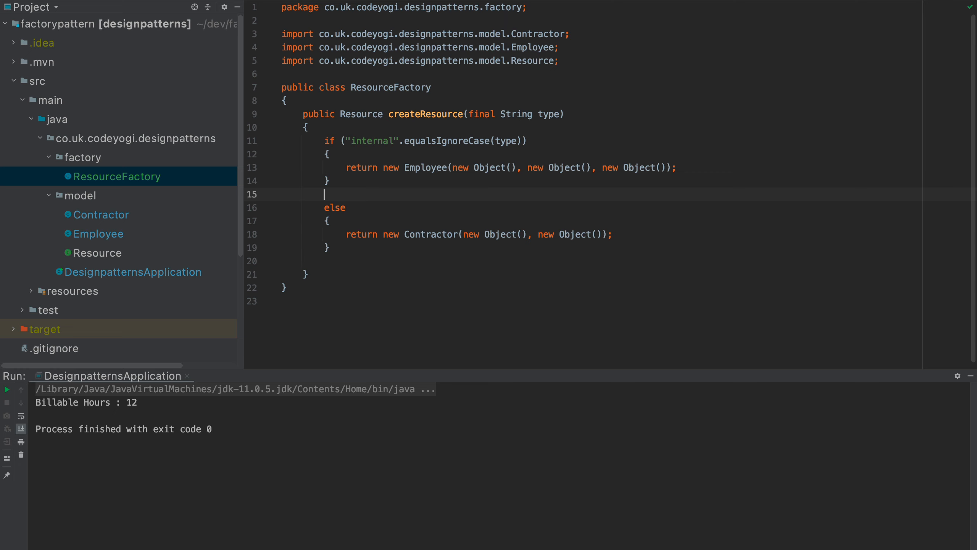
# Write an else-if branch checking "type".equalsIgnoreCase(type) whose return new Object(); line is commented out.
pyautogui.write('elsei')
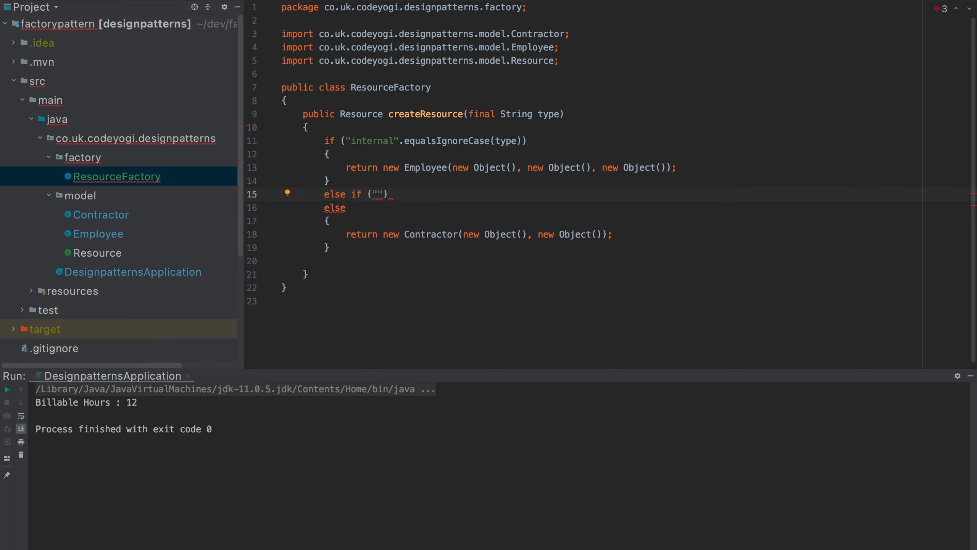
pyautogui.write('type')
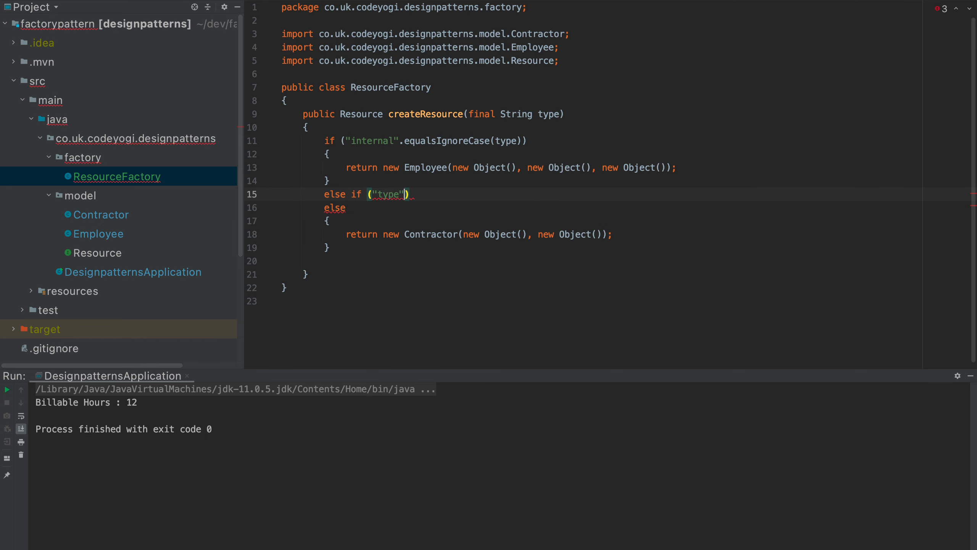
pyautogui.write('.equalsIgnoreCase(type')
pyautogui.write('new')
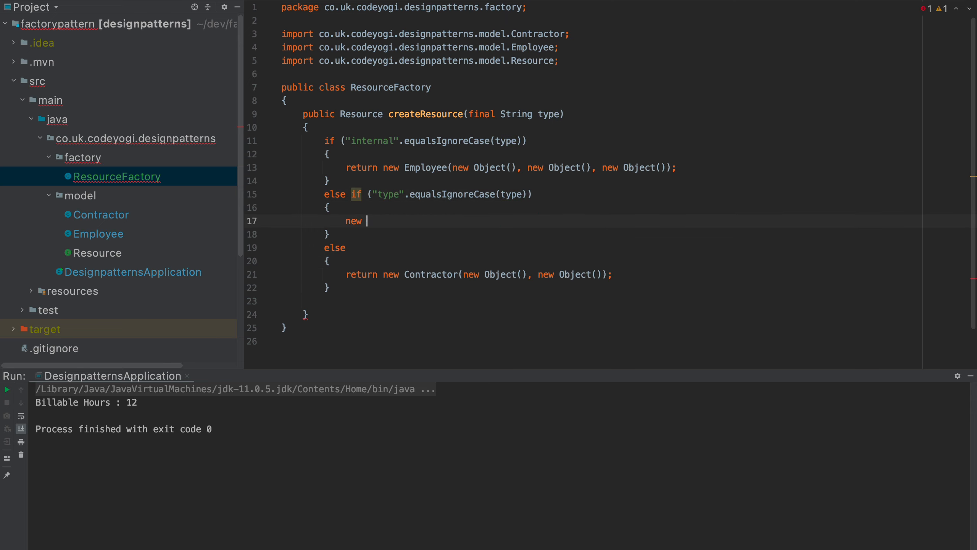
pyautogui.write('Object();')
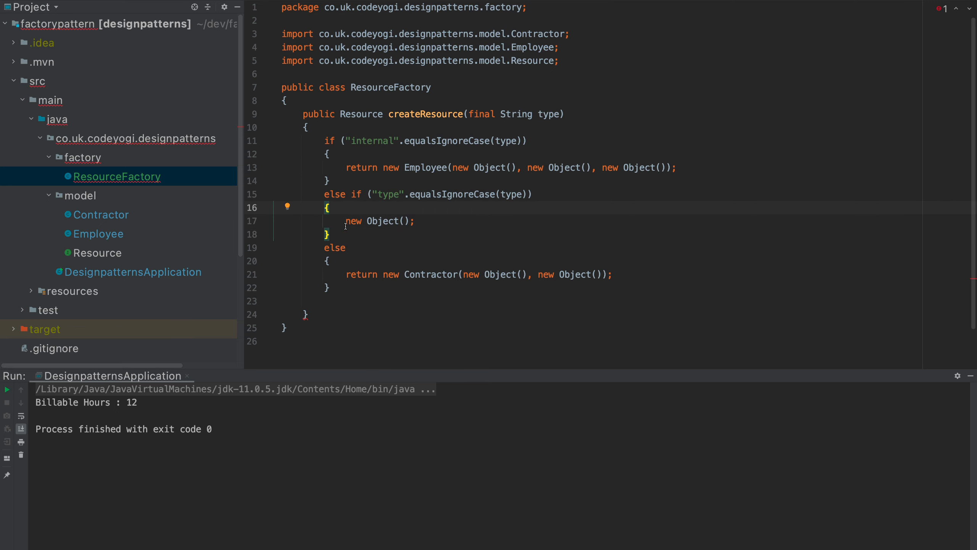
pyautogui.write('return')
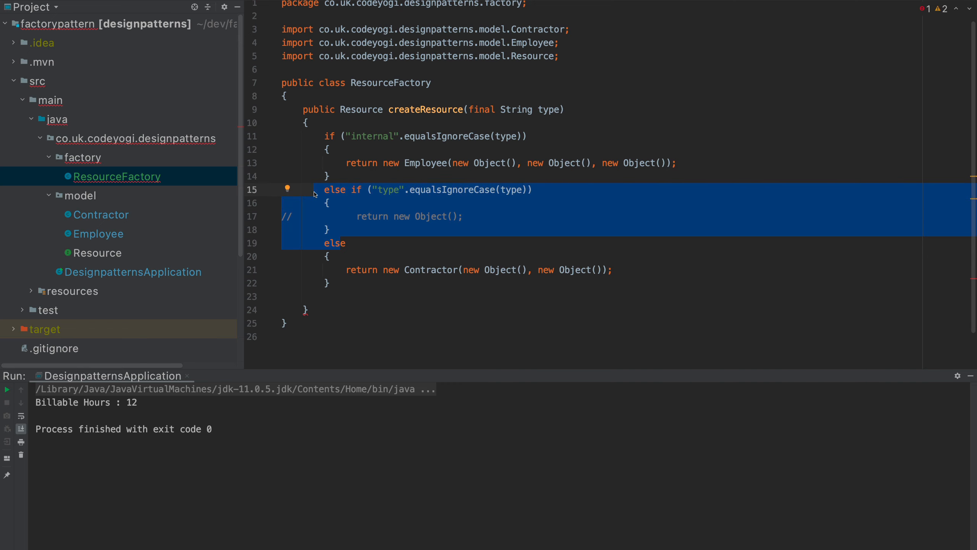
pyautogui.click(133, 272)
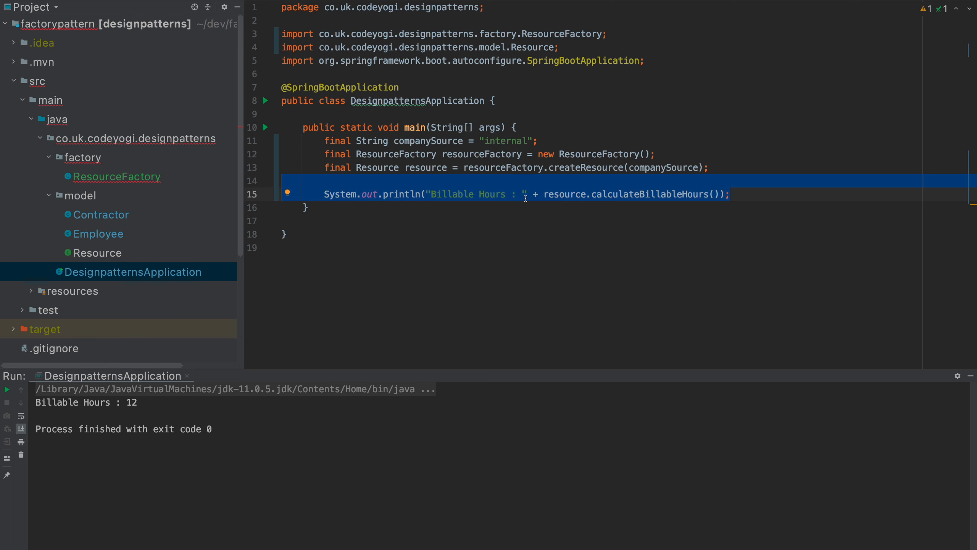
pyautogui.click(117, 176)
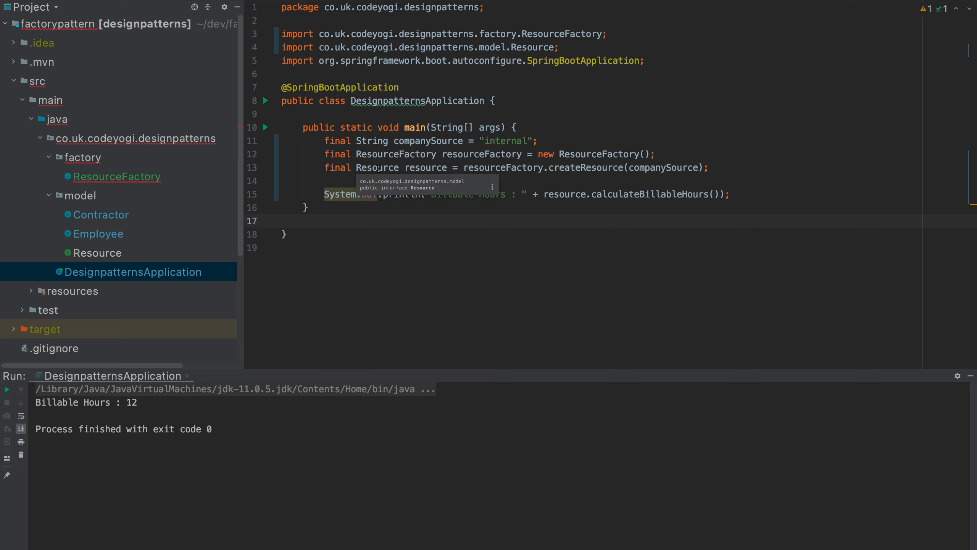
pyautogui.moveTo(401, 114)
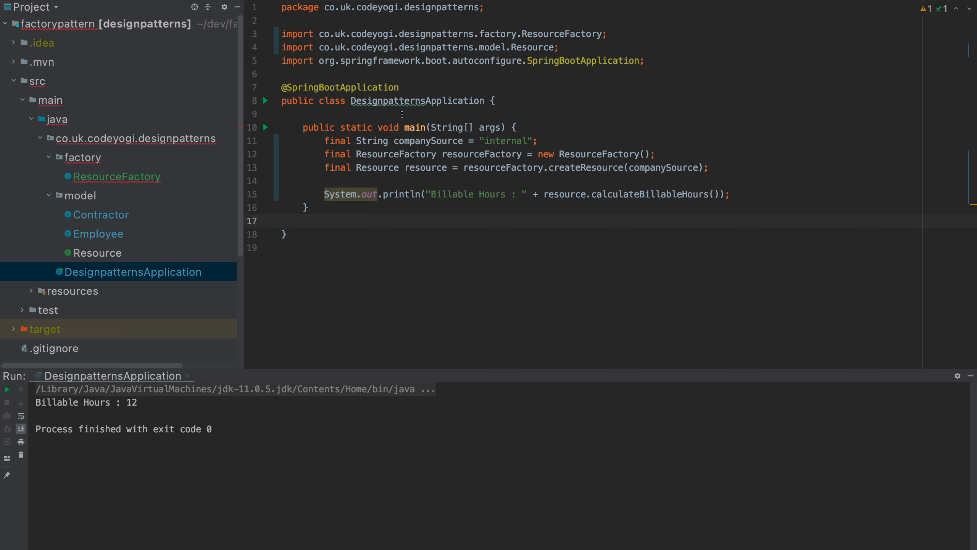
pyautogui.click(117, 176)
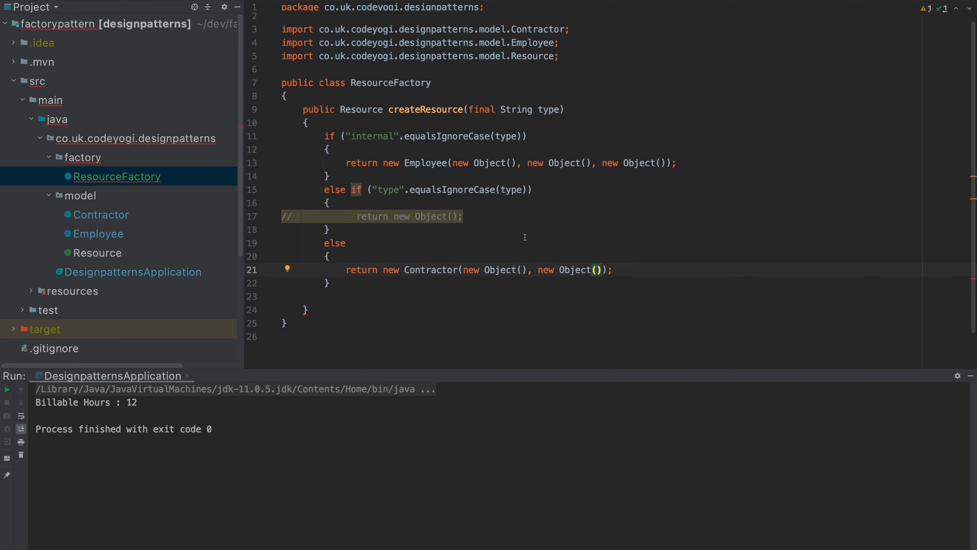
pyautogui.moveTo(395, 342)
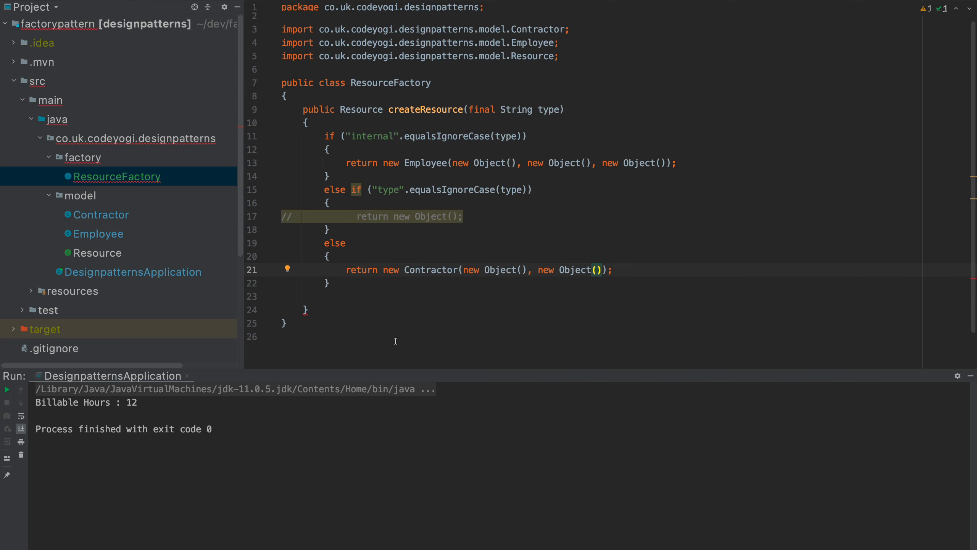
pyautogui.moveTo(443, 321)
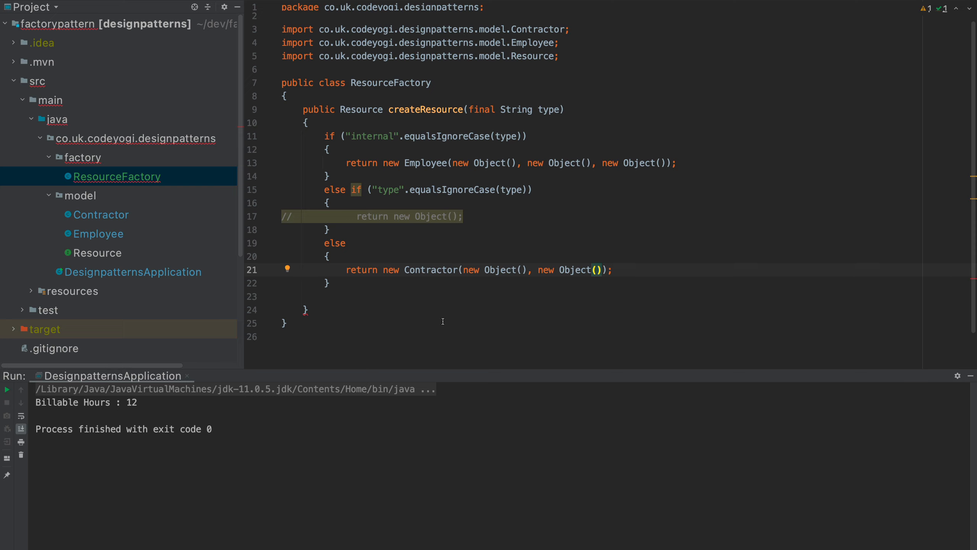